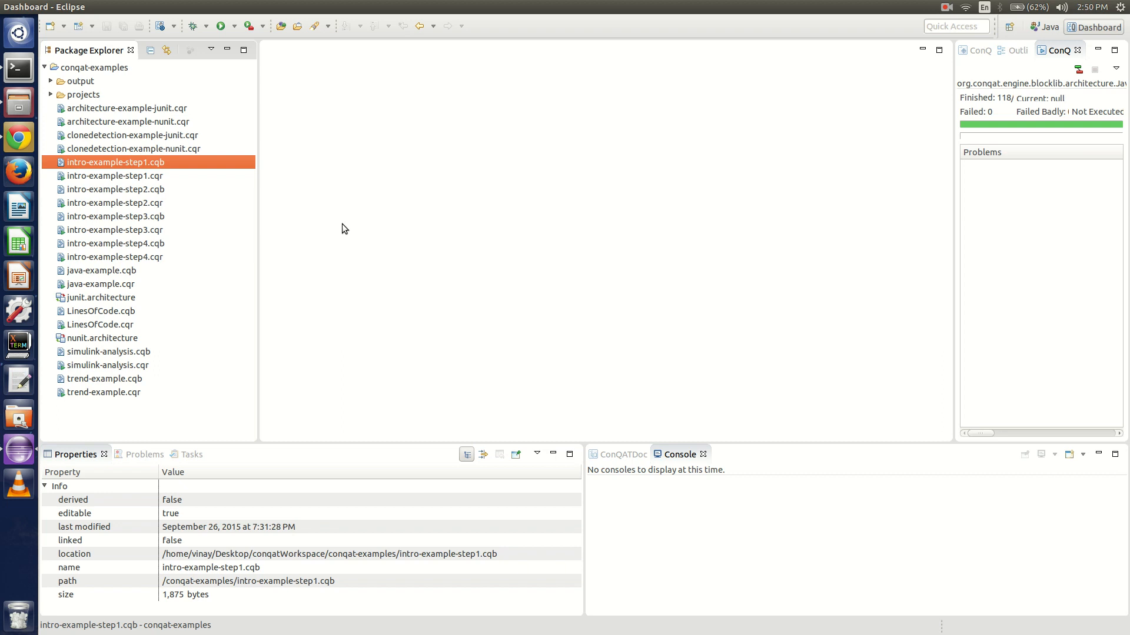
{"action": "mouse_move", "coordinate": [293, 220]}
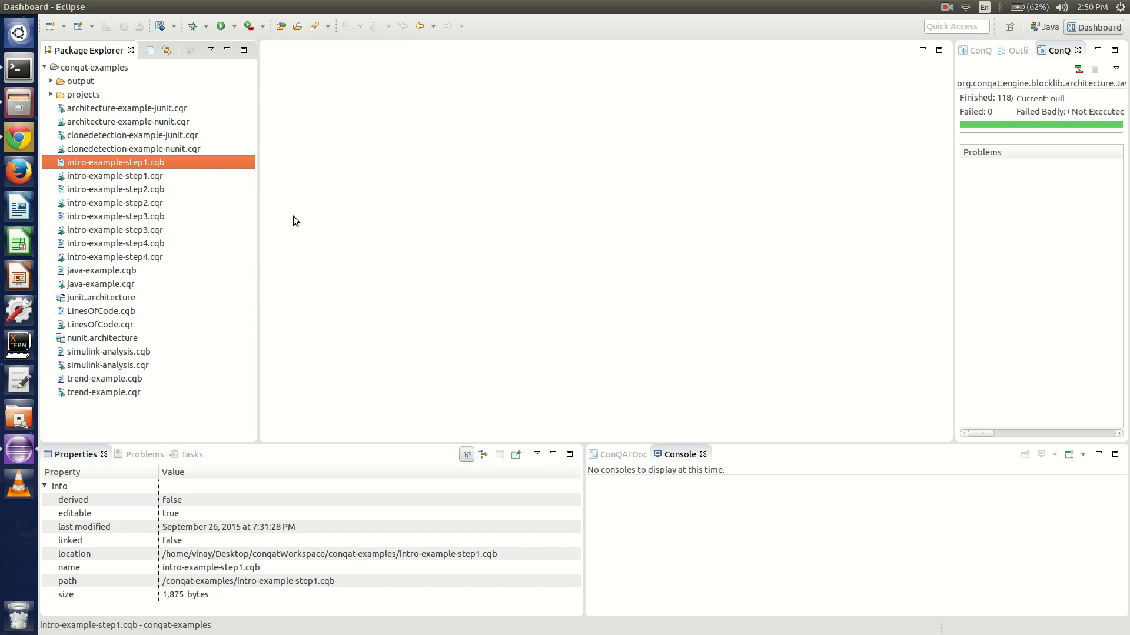
Open the intro-example-step1.cqb block diagram from the Package Explorer
{"action": "double_click", "coordinate": [132, 163]}
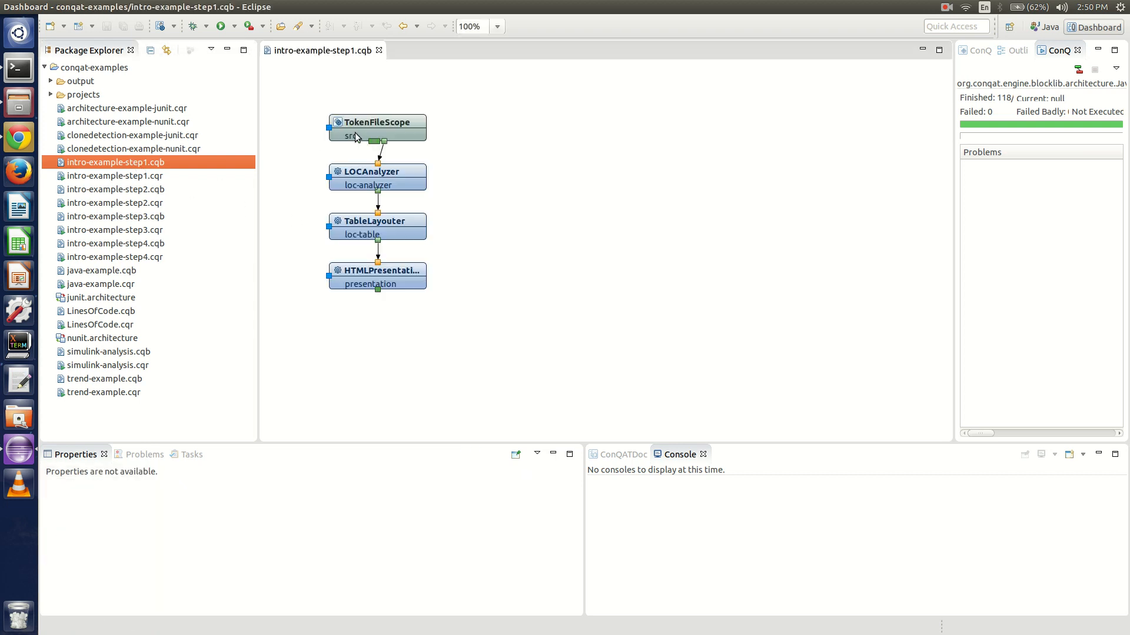
{"action": "mouse_move", "coordinate": [320, 105]}
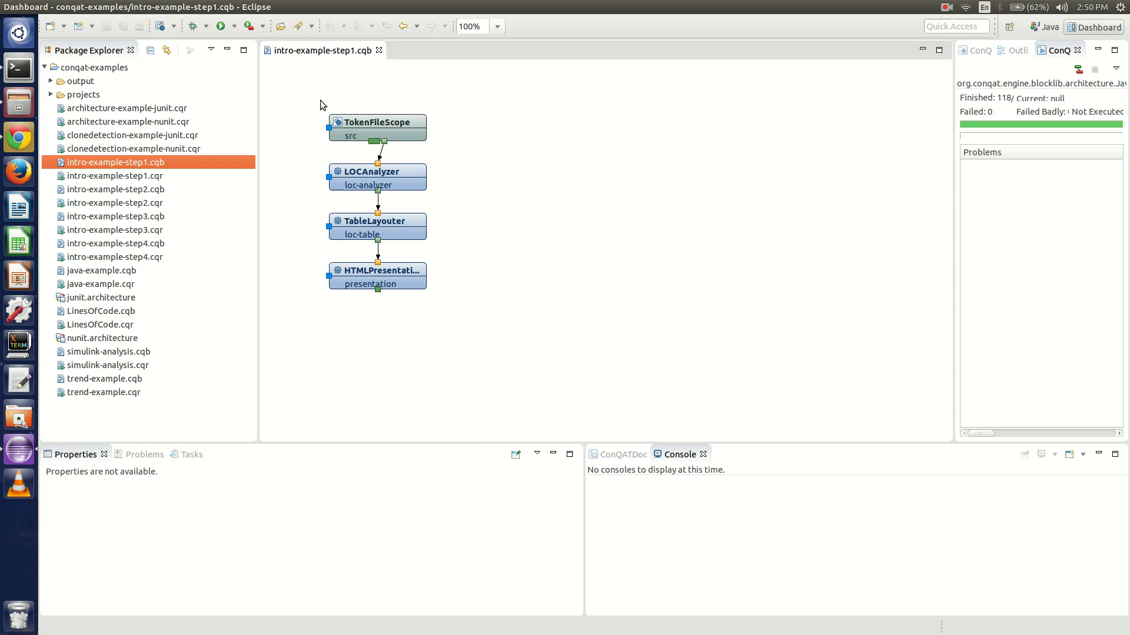
{"action": "mouse_move", "coordinate": [353, 136]}
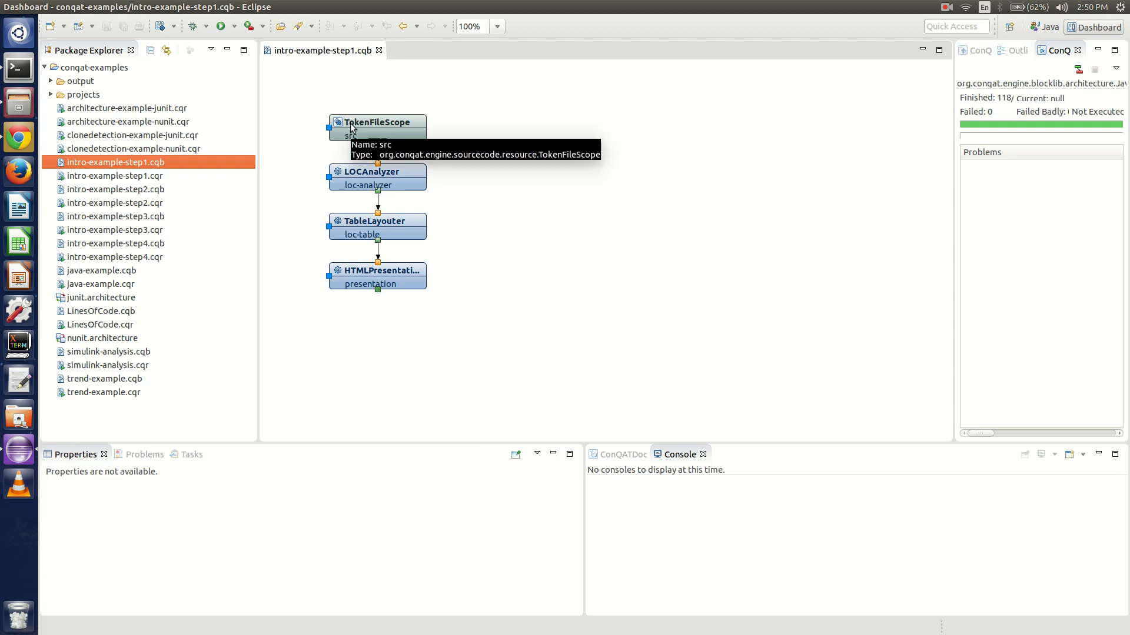
{"action": "mouse_move", "coordinate": [378, 189]}
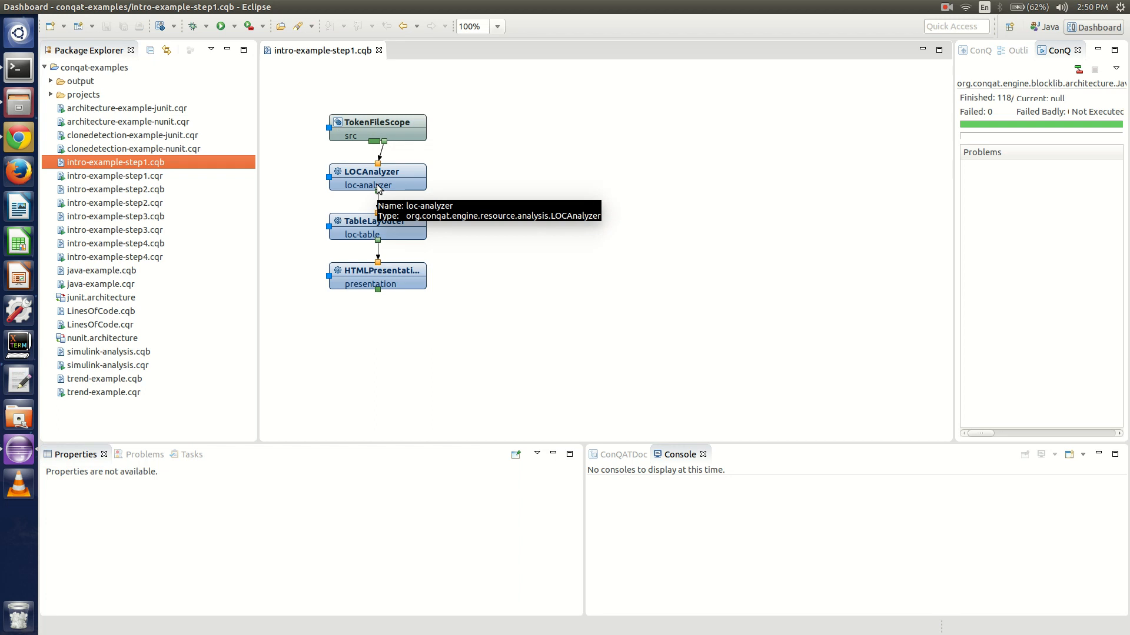
{"action": "mouse_move", "coordinate": [320, 105]}
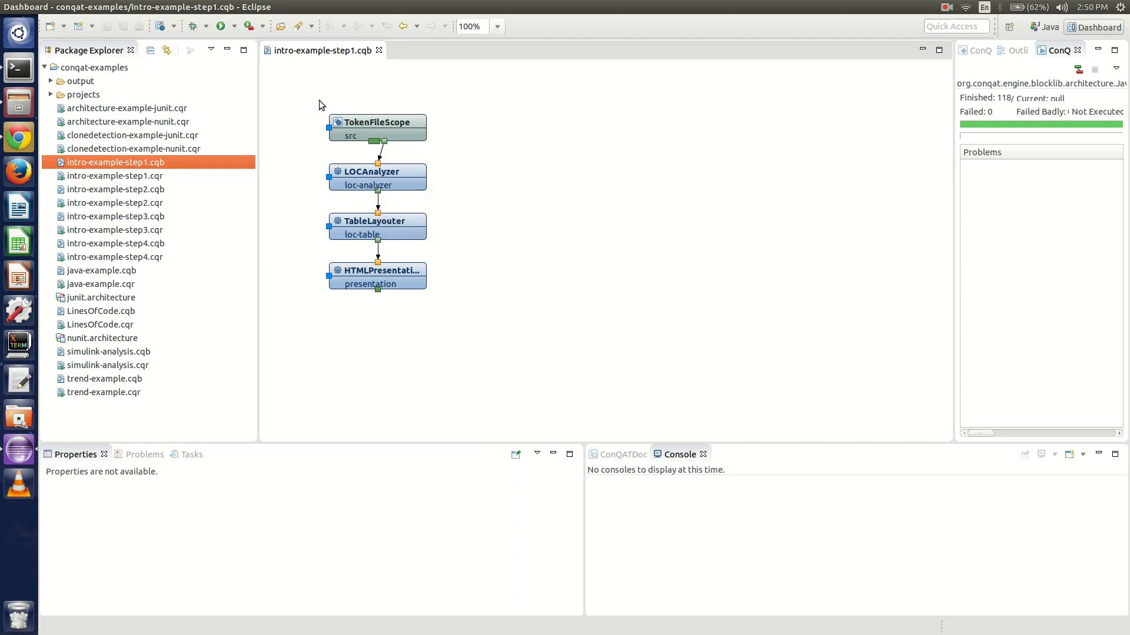
{"action": "mouse_move", "coordinate": [143, 185]}
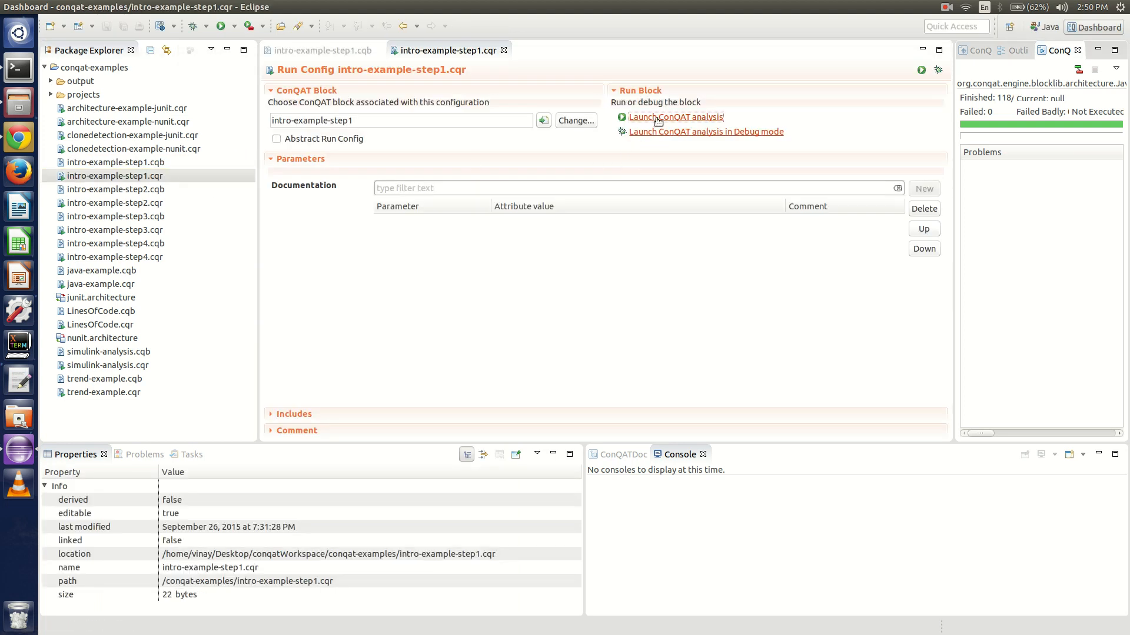
Launch the intro-example-step1 ConQAT analysis and watch the console until it terminates
{"action": "left_click", "coordinate": [676, 116]}
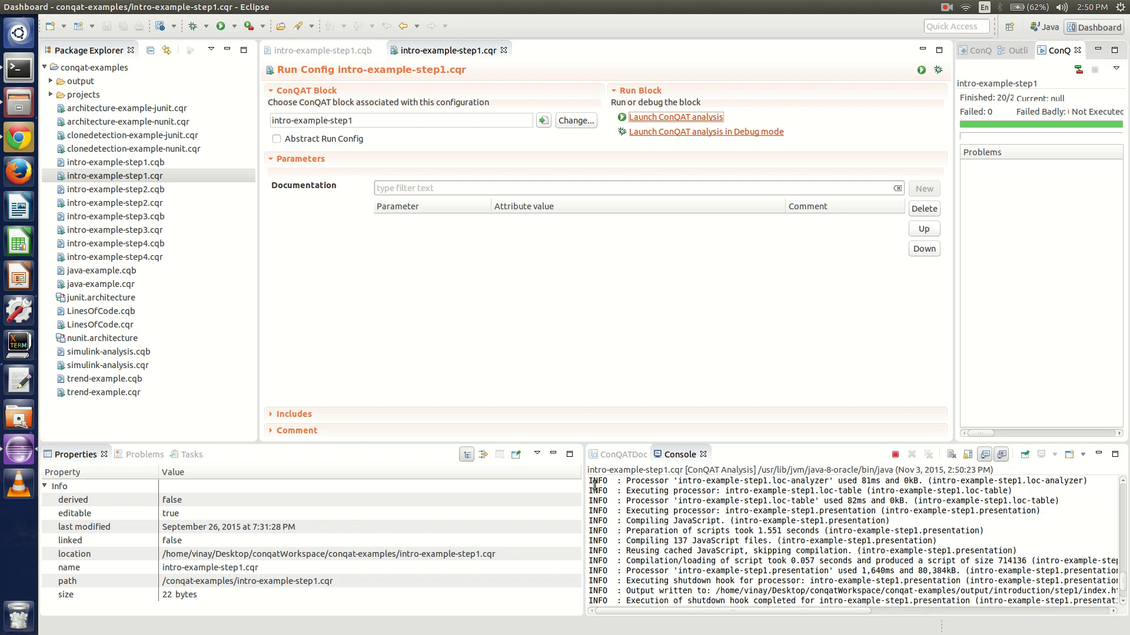
{"action": "scroll", "scroll_direction": "down", "scroll_amount": 3}
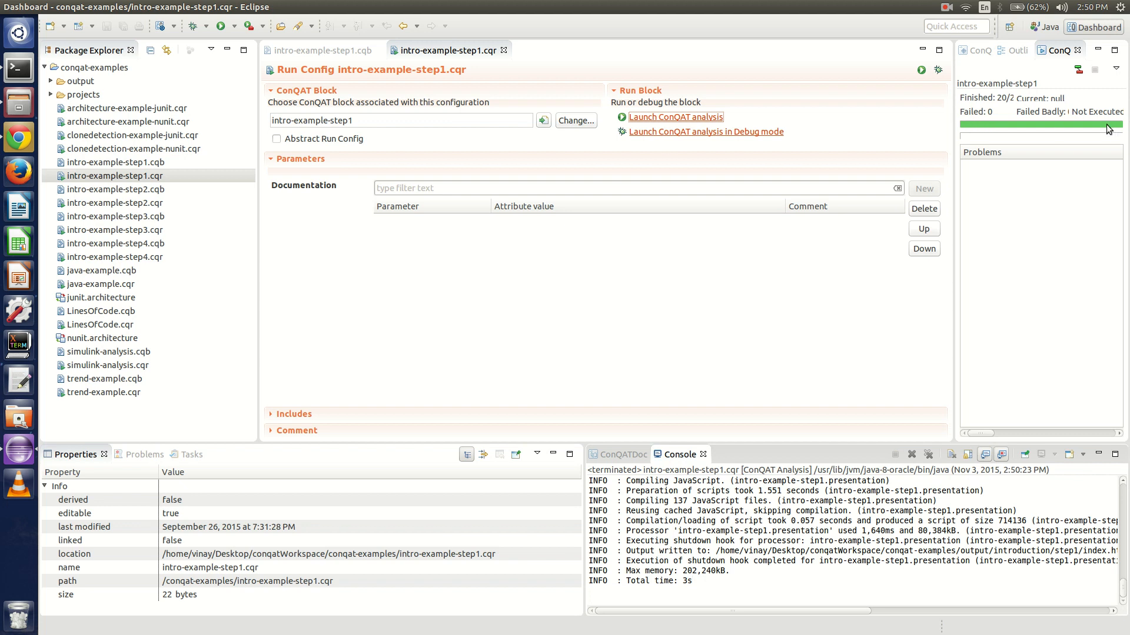
{"action": "mouse_move", "coordinate": [149, 336]}
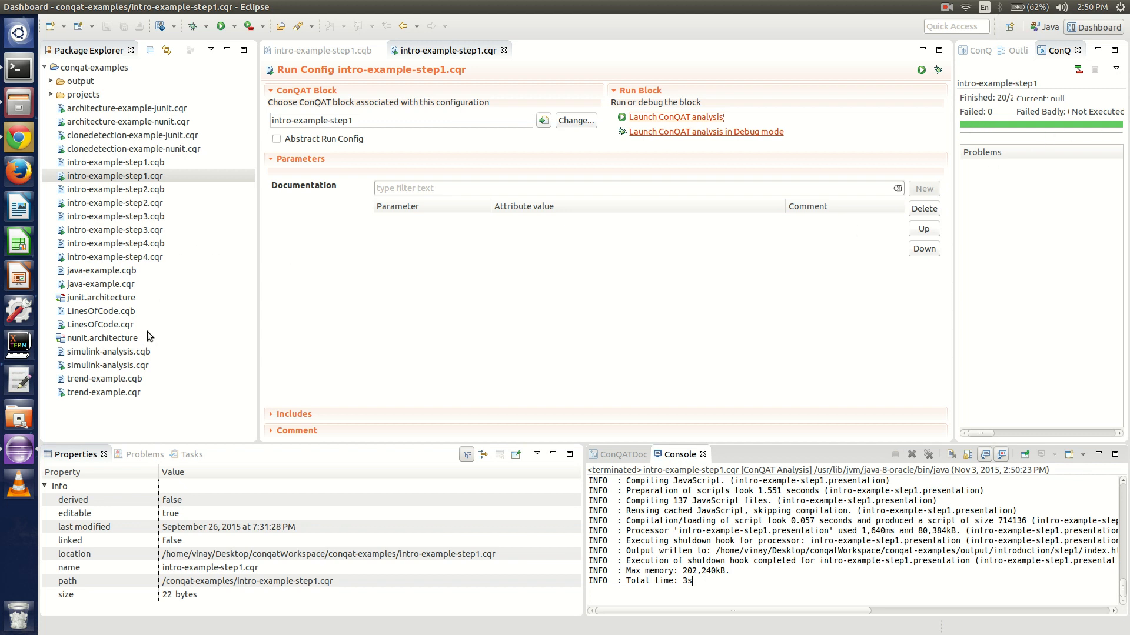
{"action": "mouse_move", "coordinate": [153, 186]}
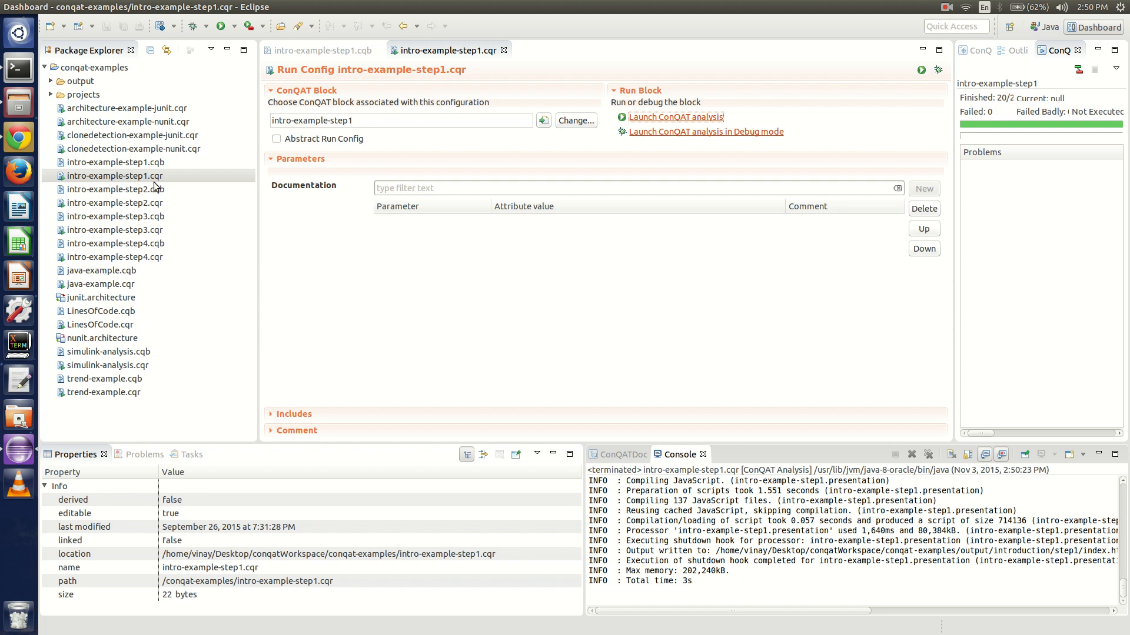
{"action": "mouse_move", "coordinate": [129, 175]}
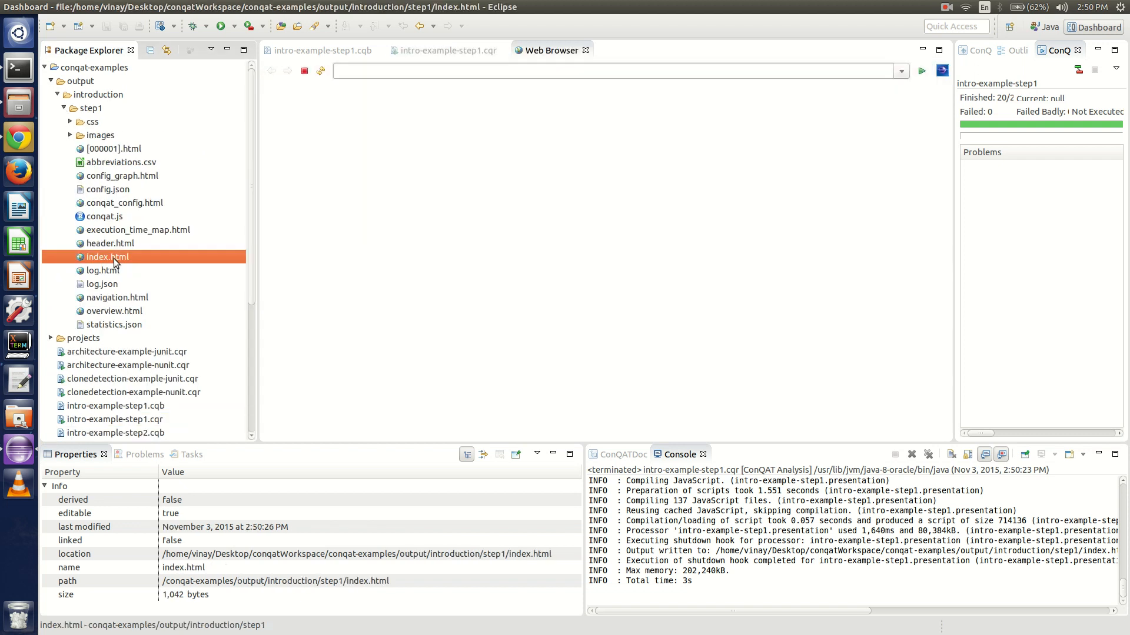
View the generated index.html report and scan the LOC (Main) table of JUnit source files
{"action": "double_click", "coordinate": [105, 256]}
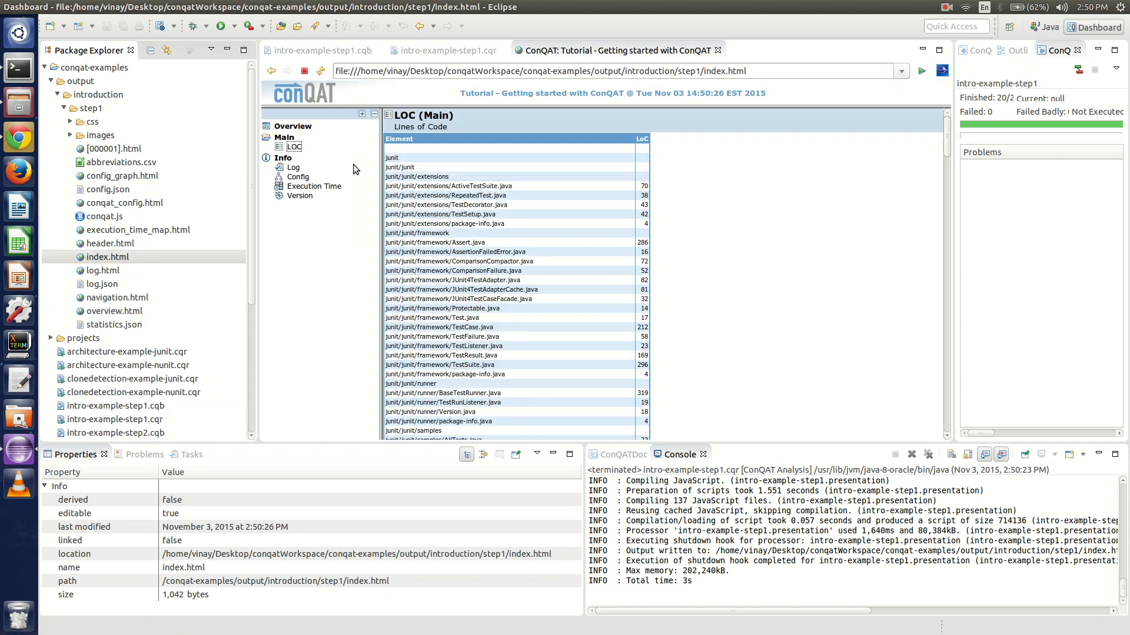
{"action": "scroll", "scroll_direction": "down", "scroll_amount": 3}
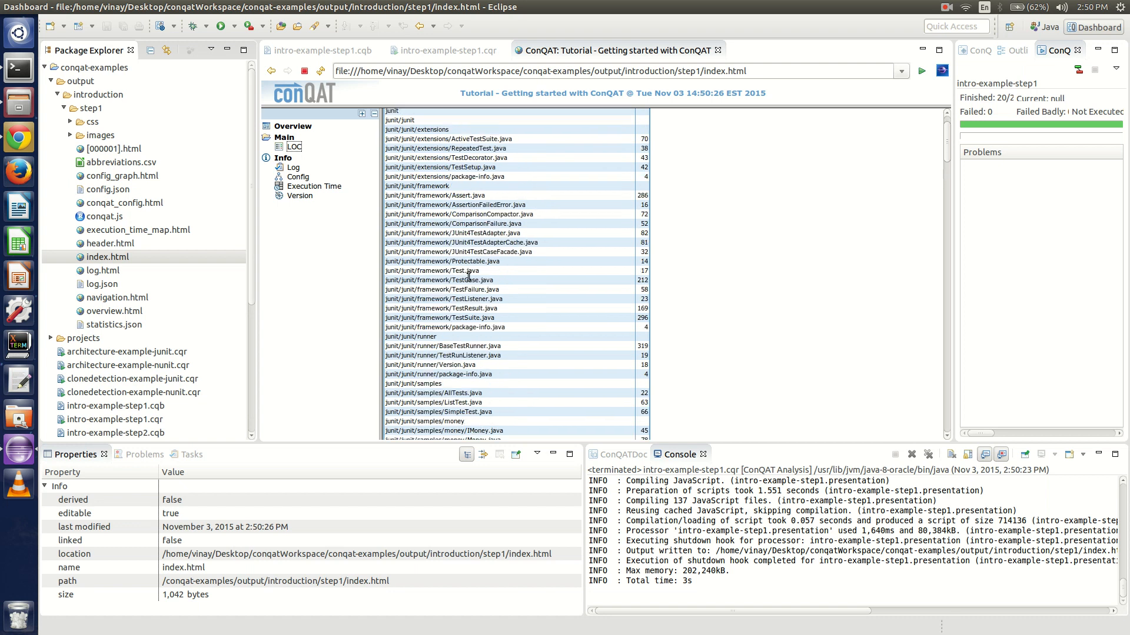
{"action": "scroll", "scroll_direction": "down", "scroll_amount": 3}
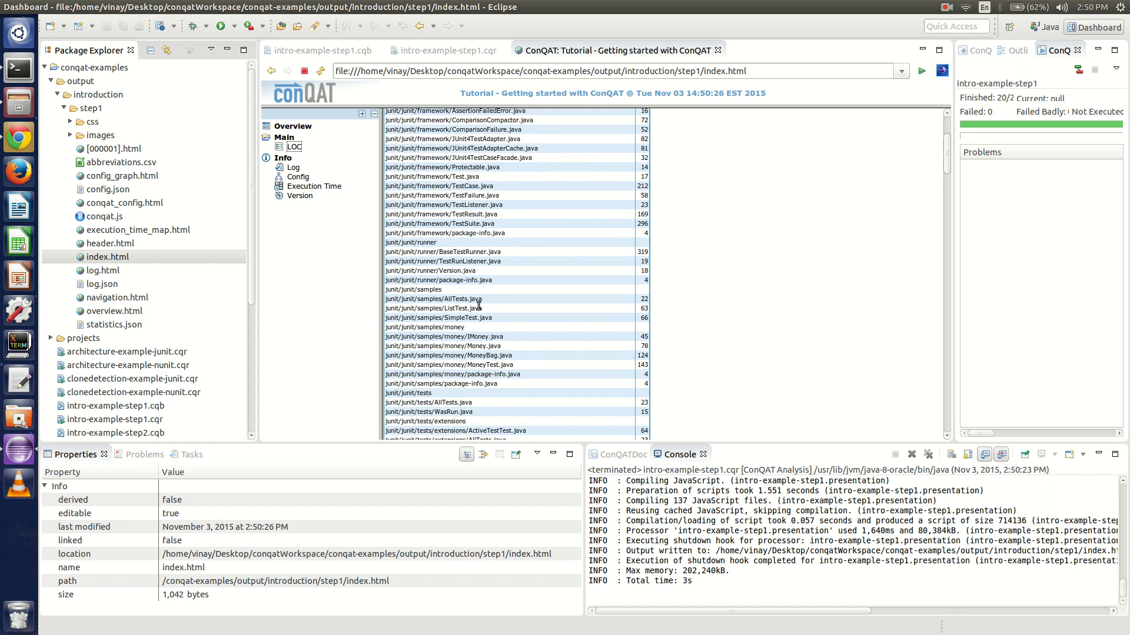
{"action": "scroll", "scroll_direction": "down", "scroll_amount": 3}
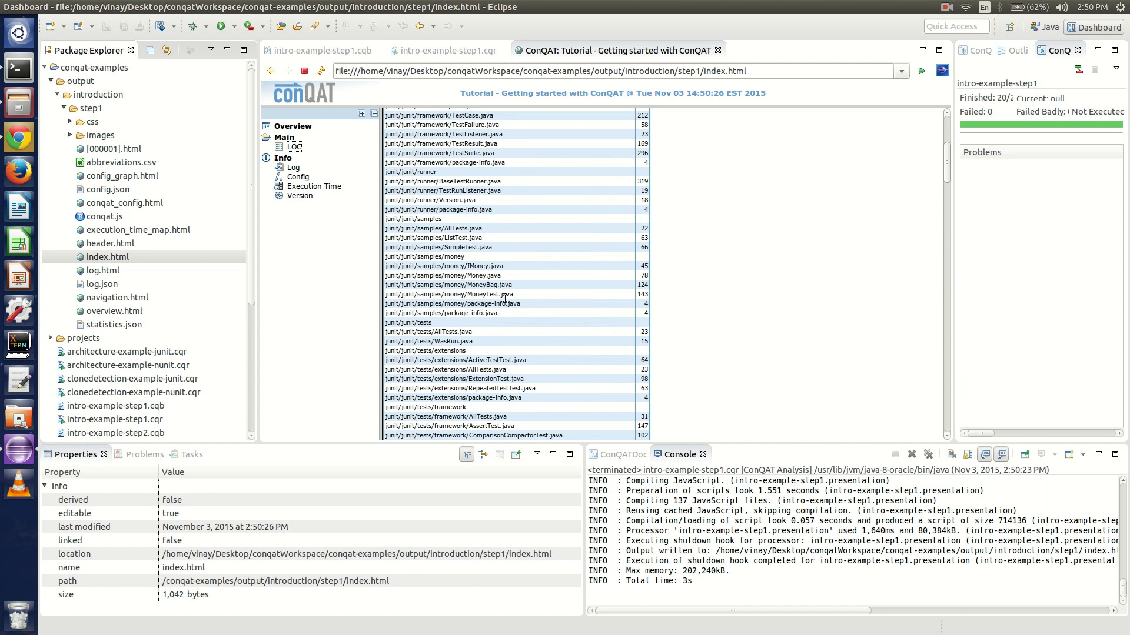
{"action": "left_click", "coordinate": [293, 147]}
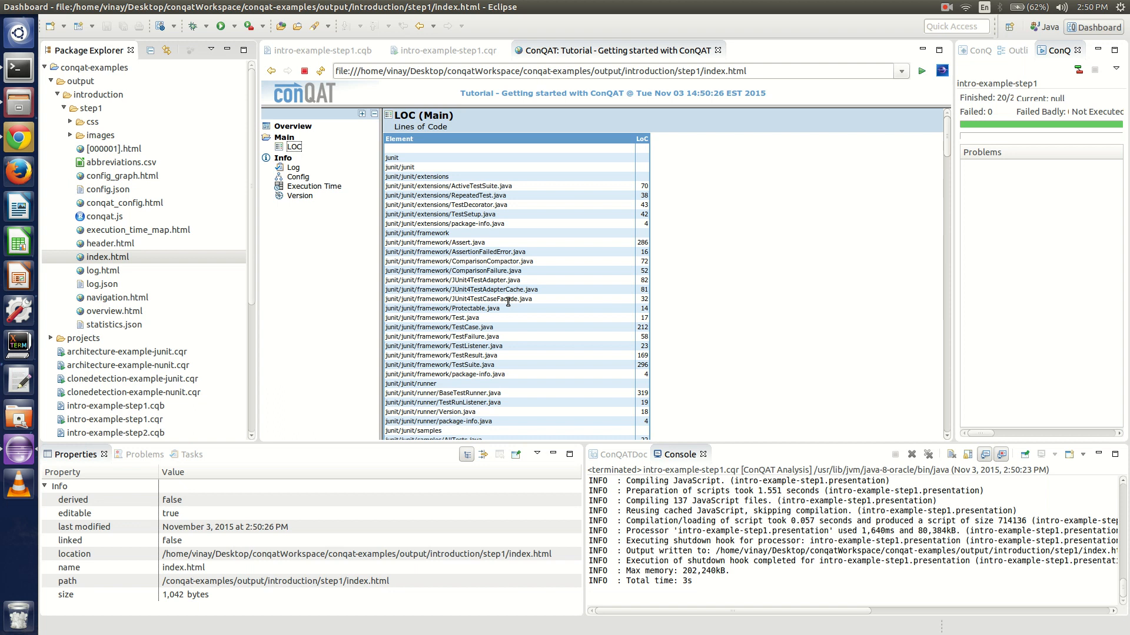
{"action": "mouse_move", "coordinate": [749, 55]}
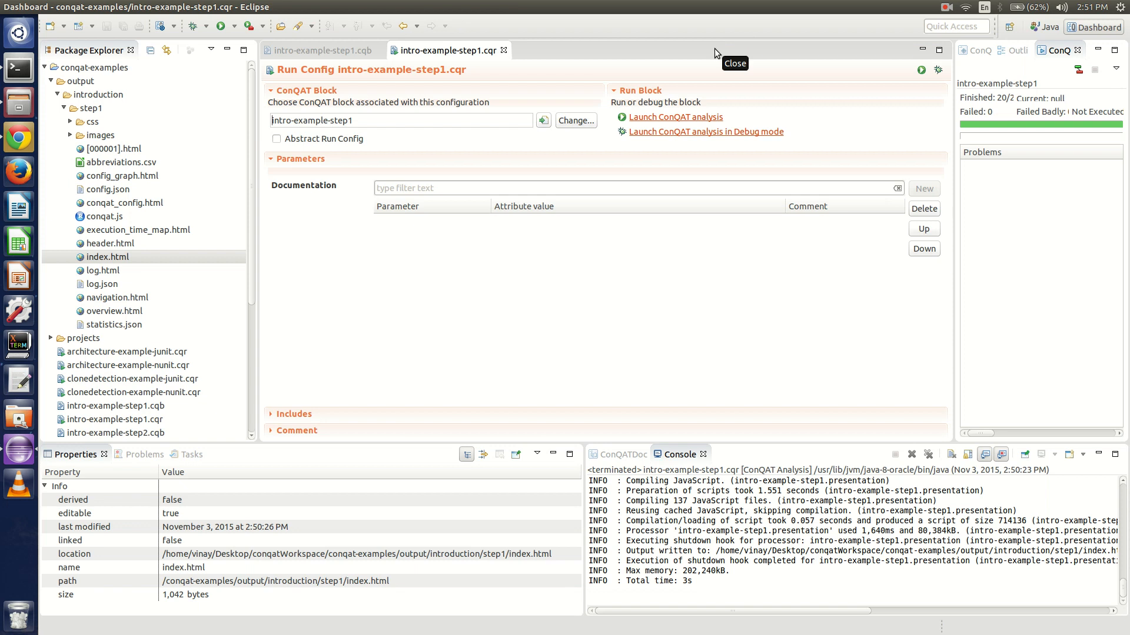
{"action": "mouse_move", "coordinate": [575, 66]}
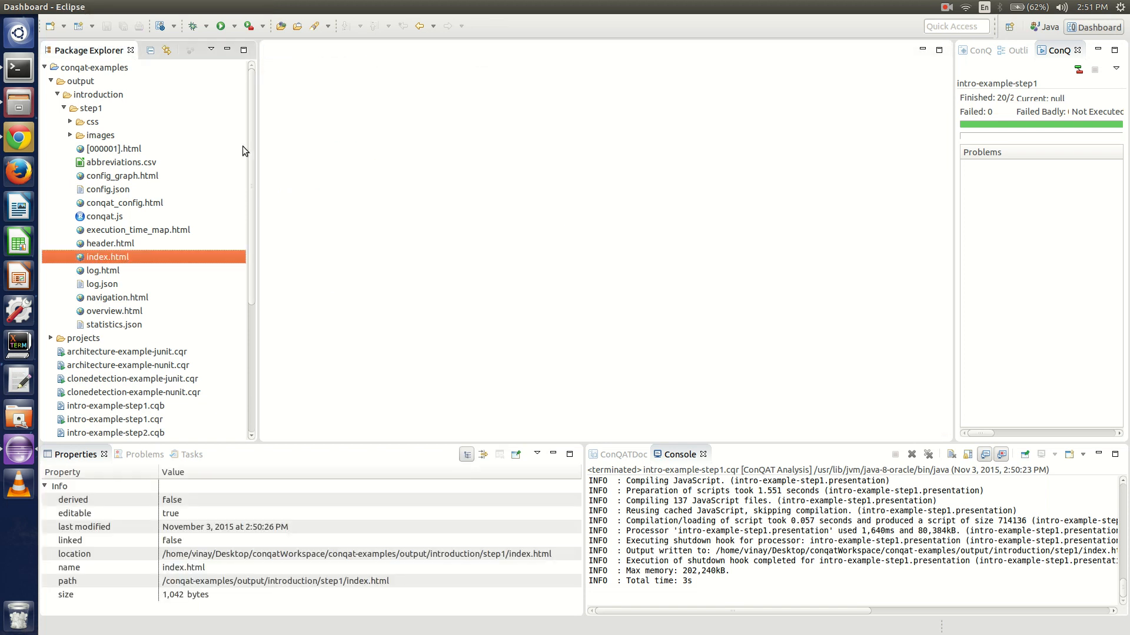
Collapse the output folder in the conqat-examples project tree
{"action": "left_click", "coordinate": [51, 81]}
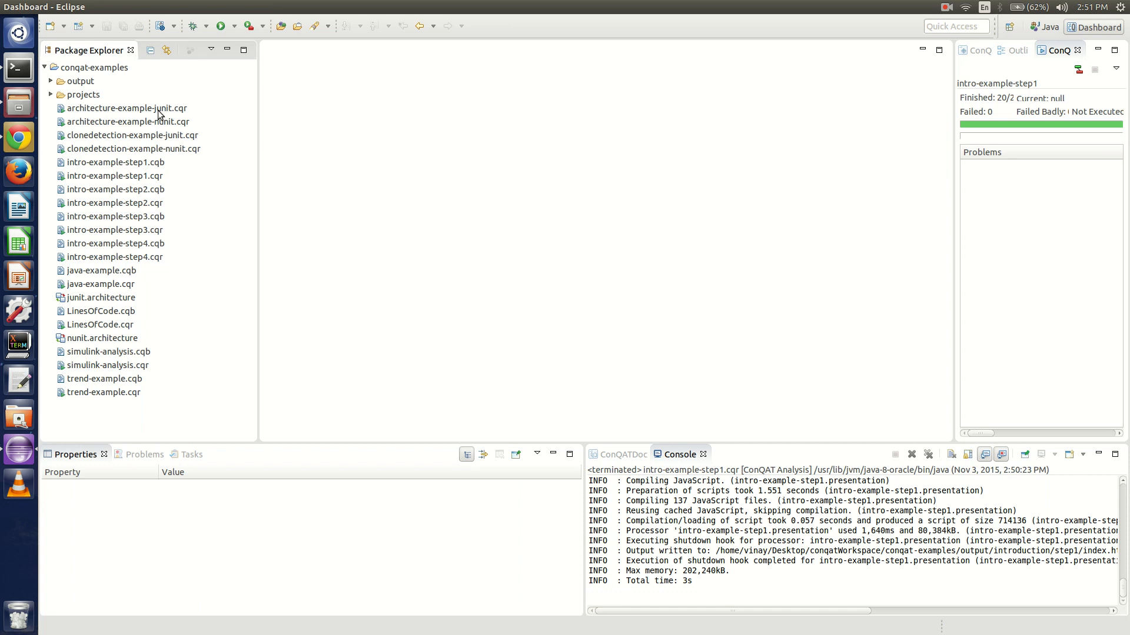
{"action": "mouse_move", "coordinate": [103, 111]}
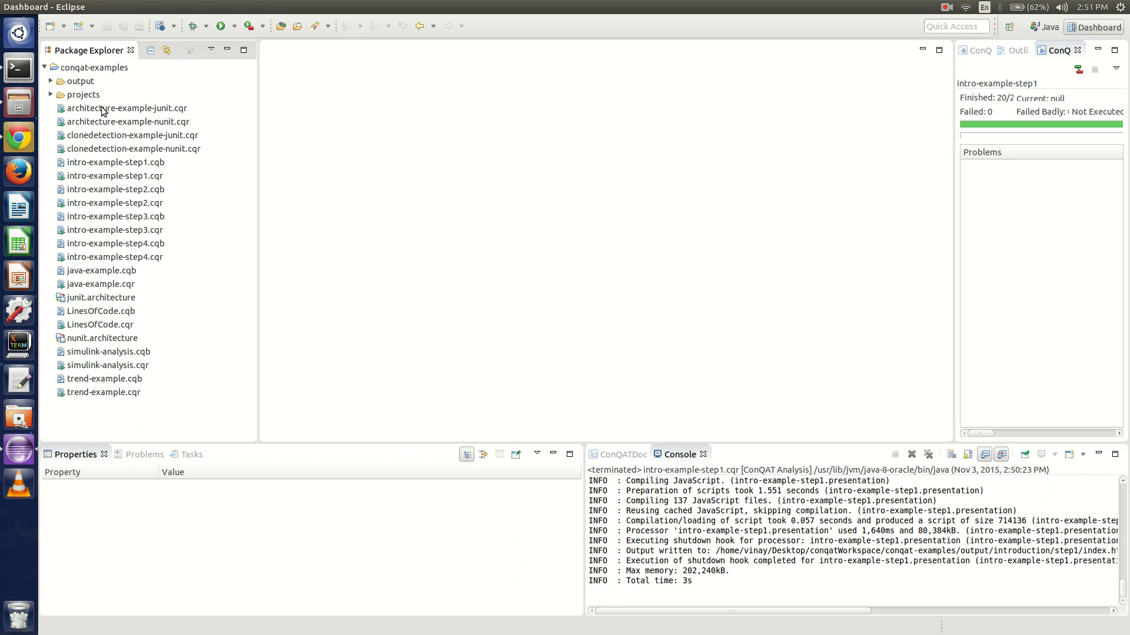
{"action": "mouse_move", "coordinate": [173, 118]}
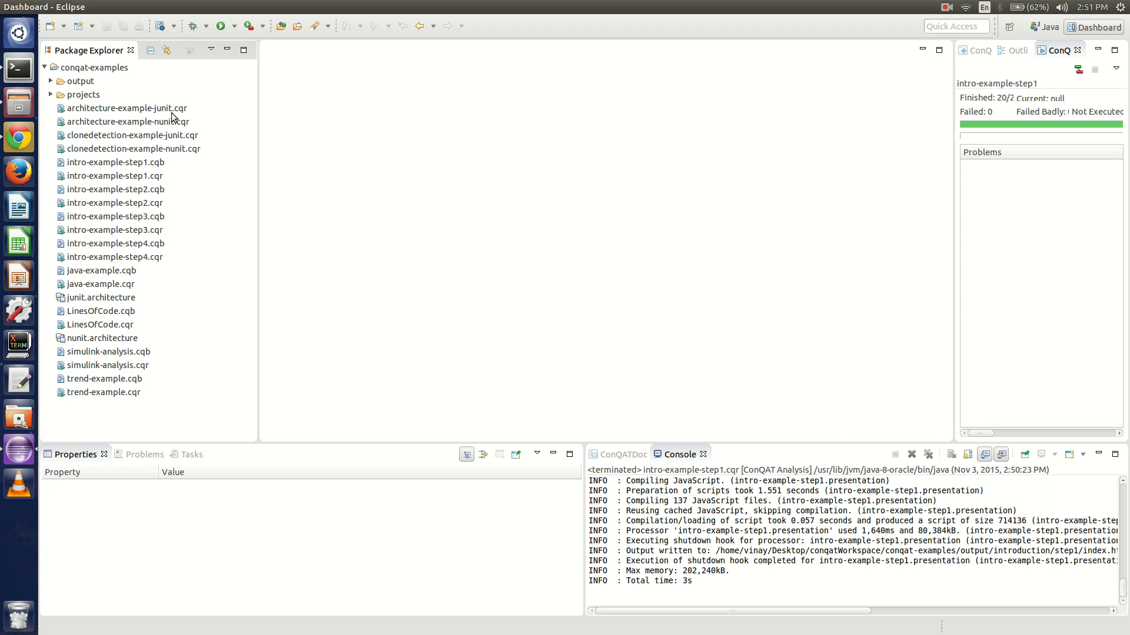
Open architecture-example-junit.cqr and the junit.architecture diagram, ending back on the run configuration
{"action": "double_click", "coordinate": [127, 107]}
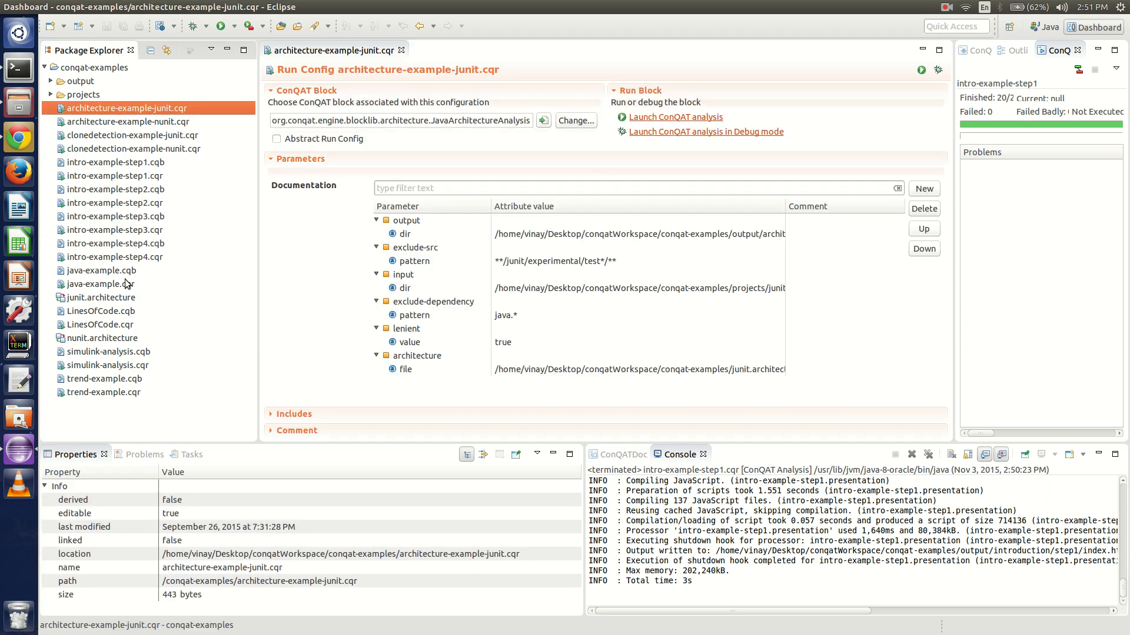
{"action": "double_click", "coordinate": [101, 298]}
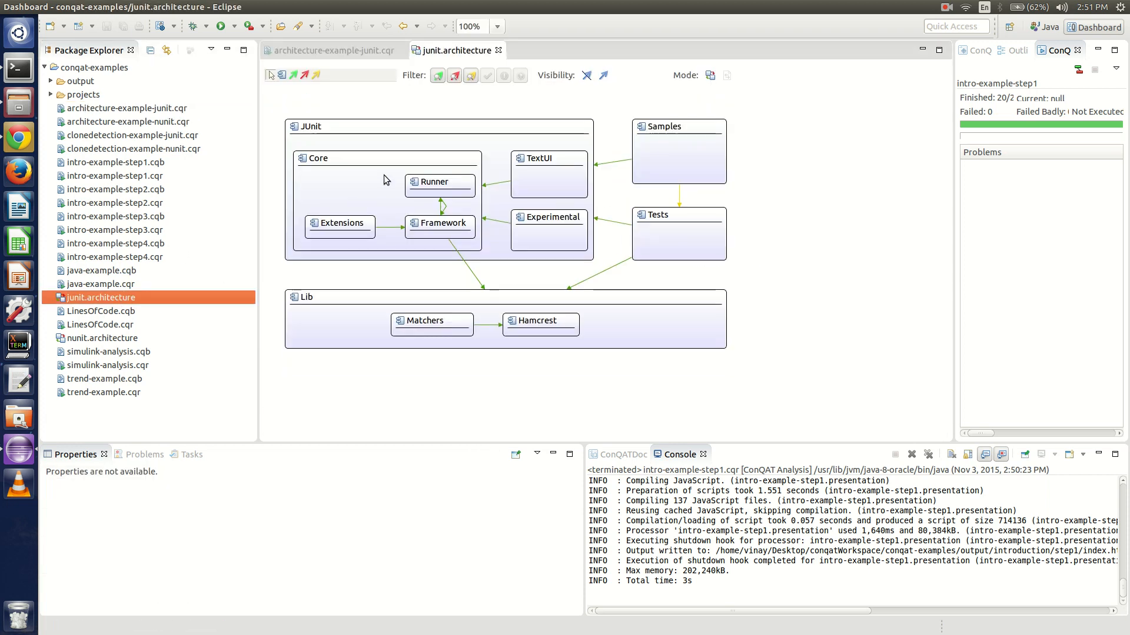
{"action": "mouse_move", "coordinate": [706, 296]}
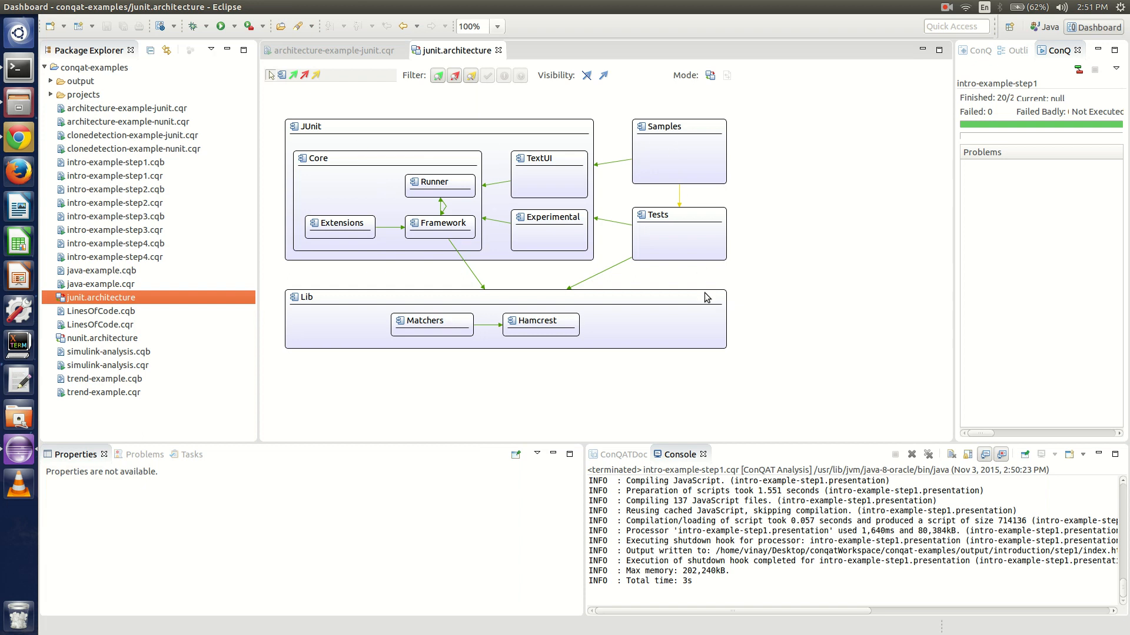
{"action": "left_click", "coordinate": [333, 50]}
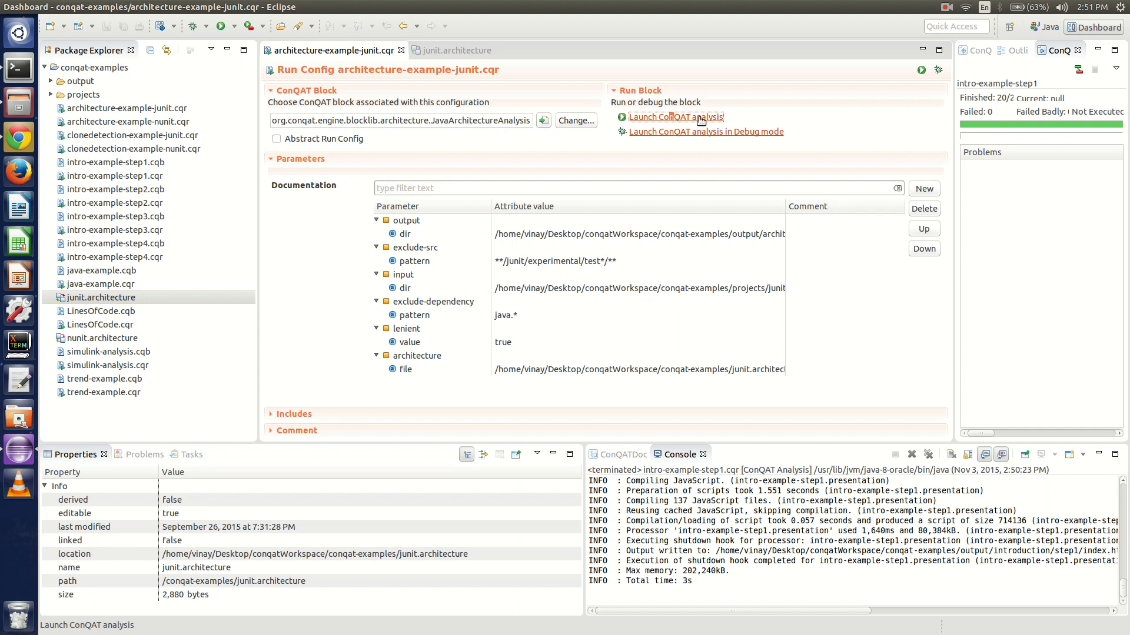
Launch the architecture-example-junit analysis and let it run to completion
{"action": "left_click", "coordinate": [673, 116]}
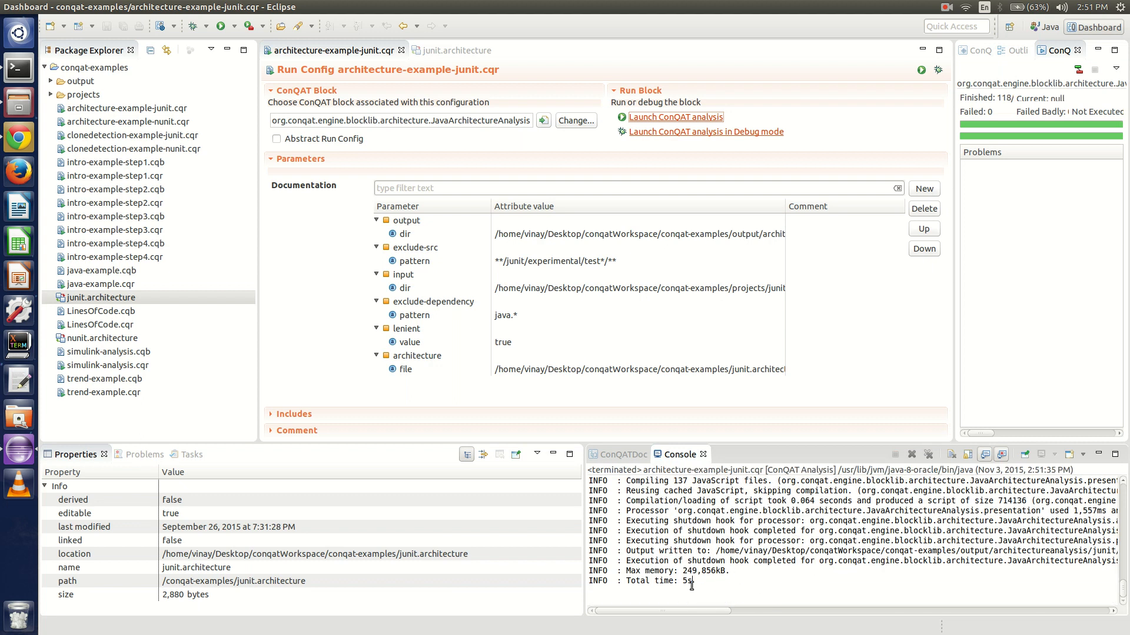
{"action": "mouse_move", "coordinate": [961, 118]}
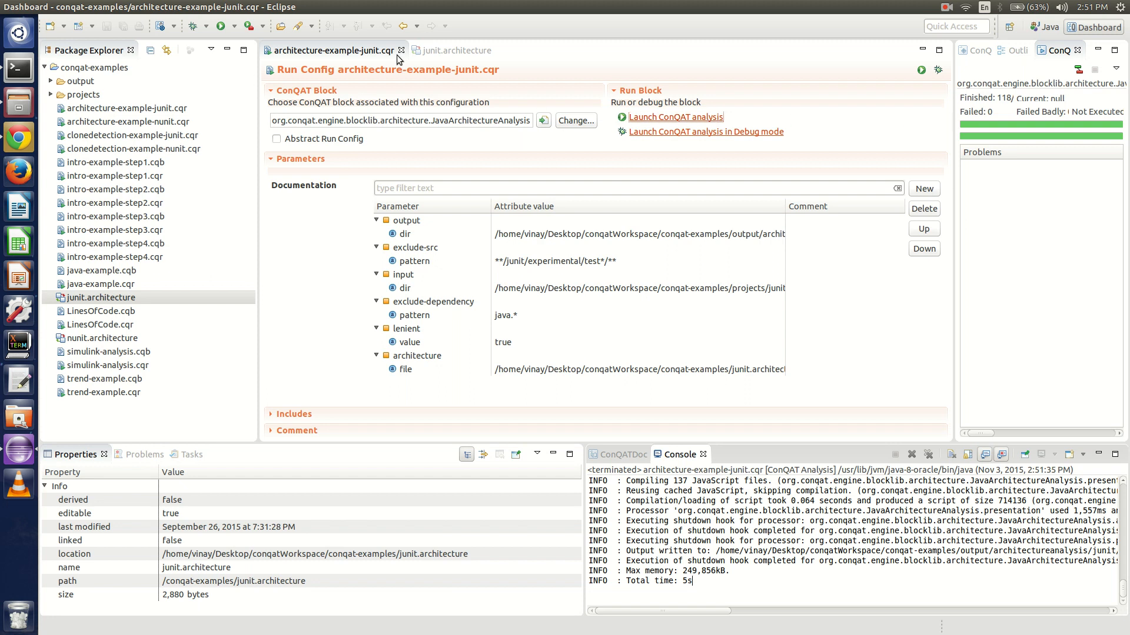
Load the architectureanalysis/junit results onto the junit.architecture diagram, showing allowed and violating dependencies
{"action": "left_click", "coordinate": [452, 51]}
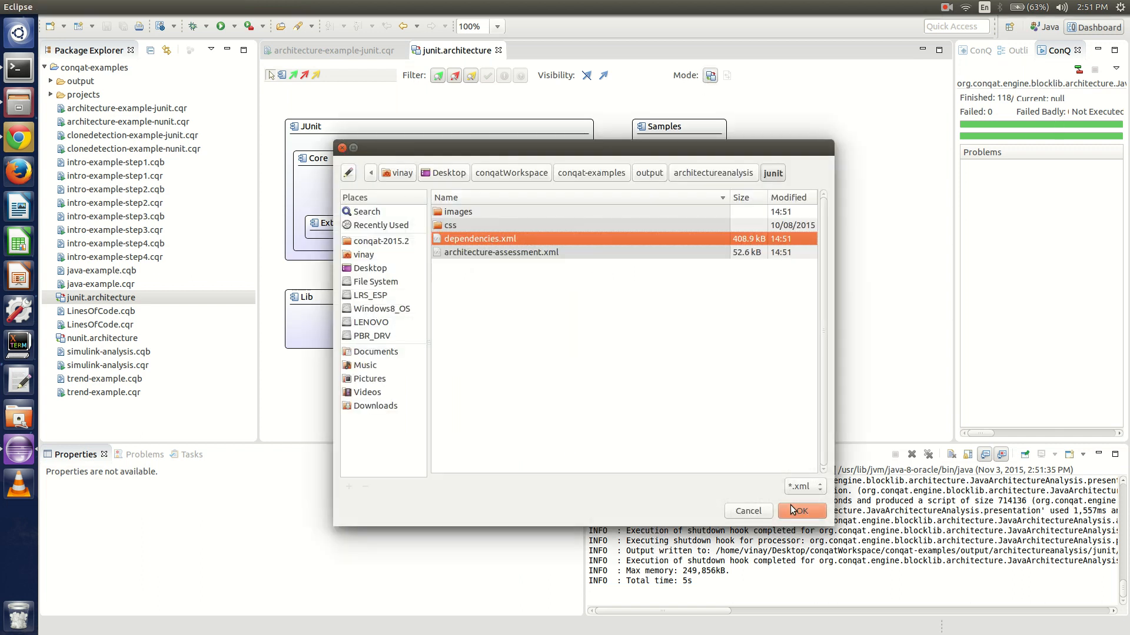
{"action": "left_click", "coordinate": [800, 510]}
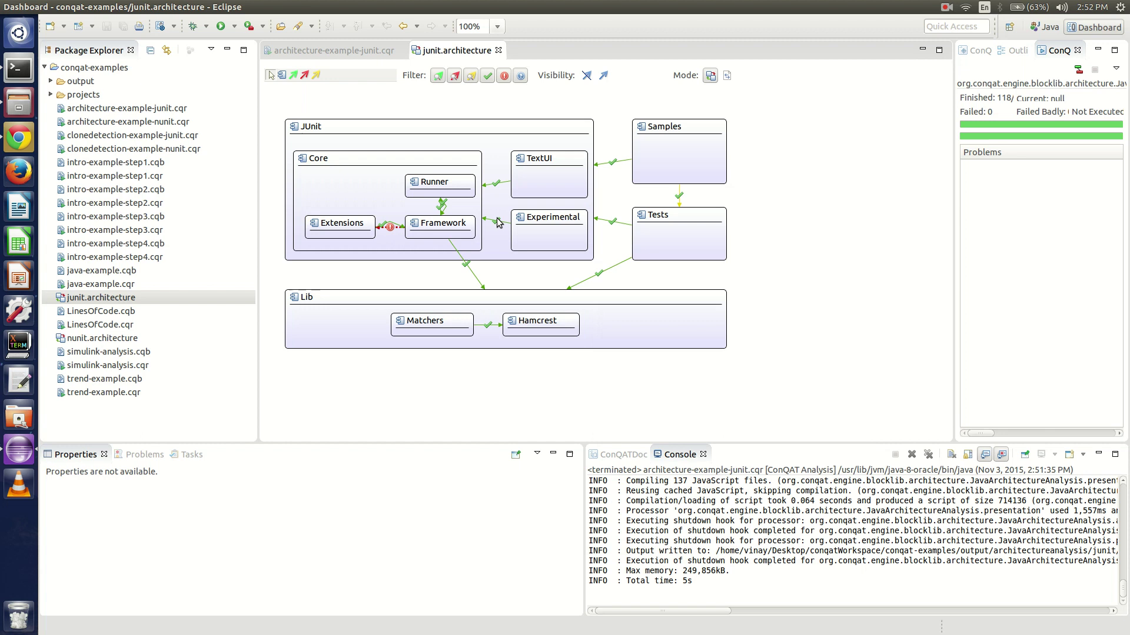
{"action": "mouse_move", "coordinate": [408, 231]}
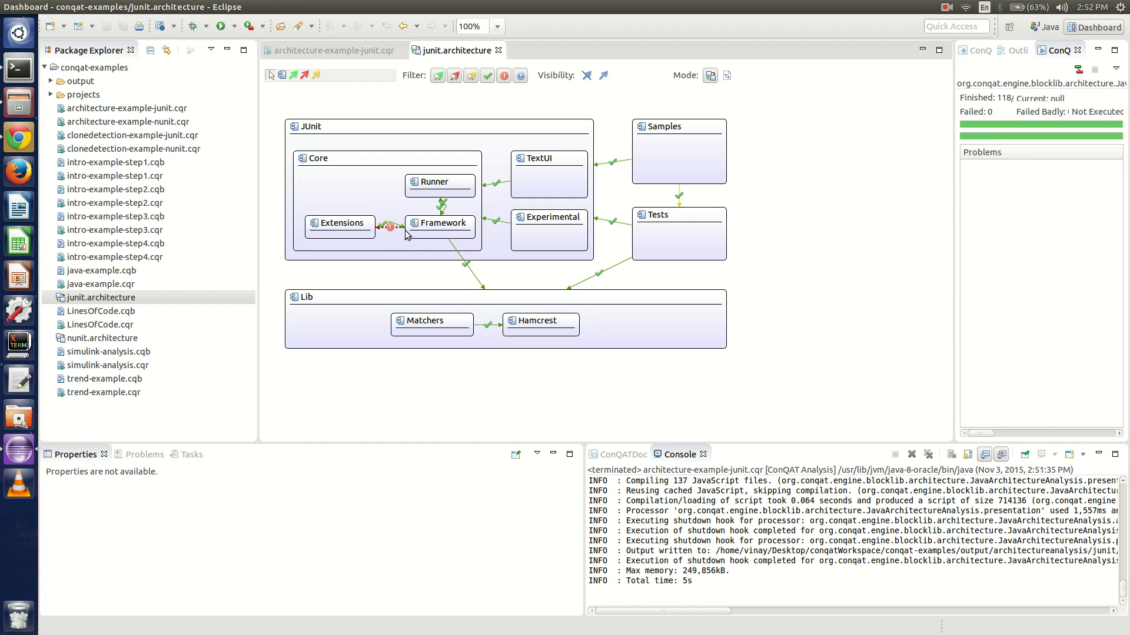
{"action": "mouse_move", "coordinate": [496, 108]}
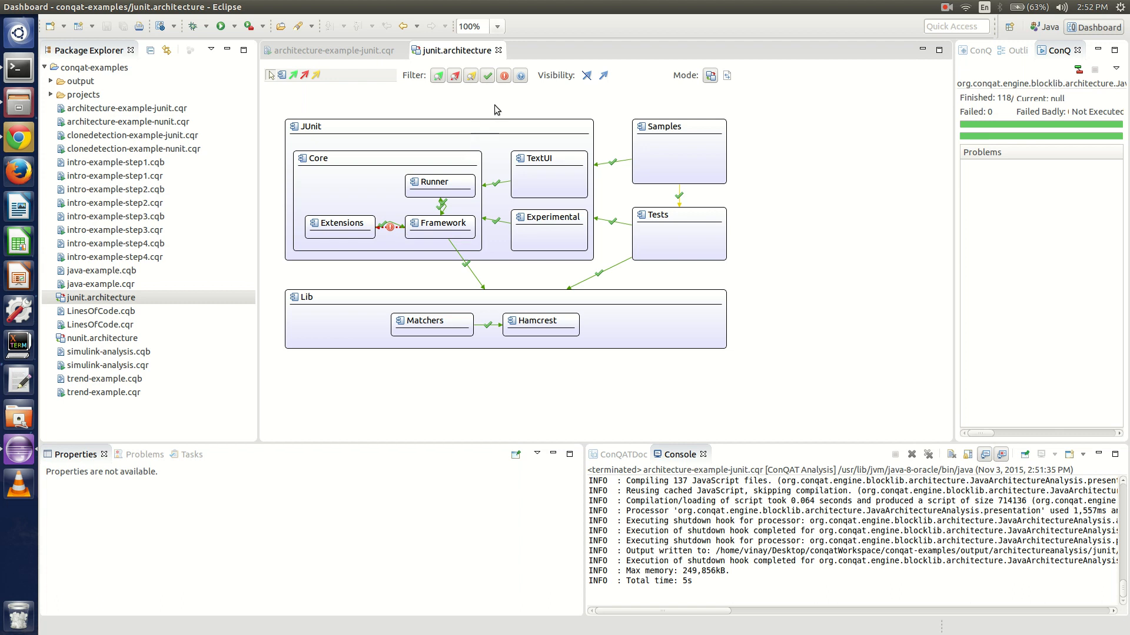
{"action": "mouse_move", "coordinate": [713, 316]}
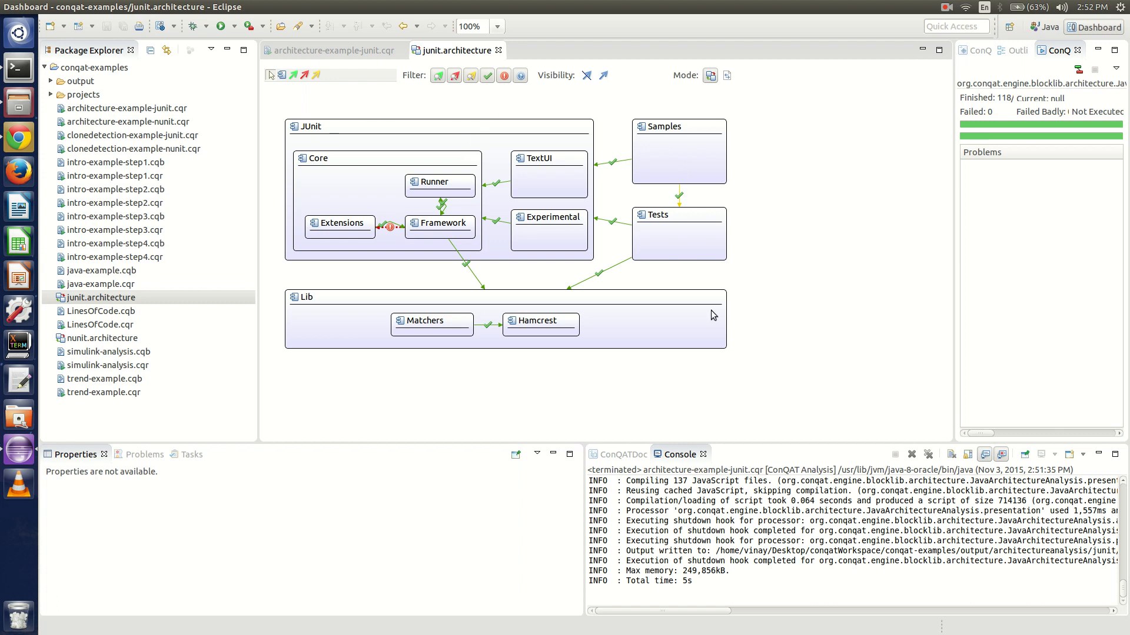
{"action": "mouse_move", "coordinate": [505, 75]}
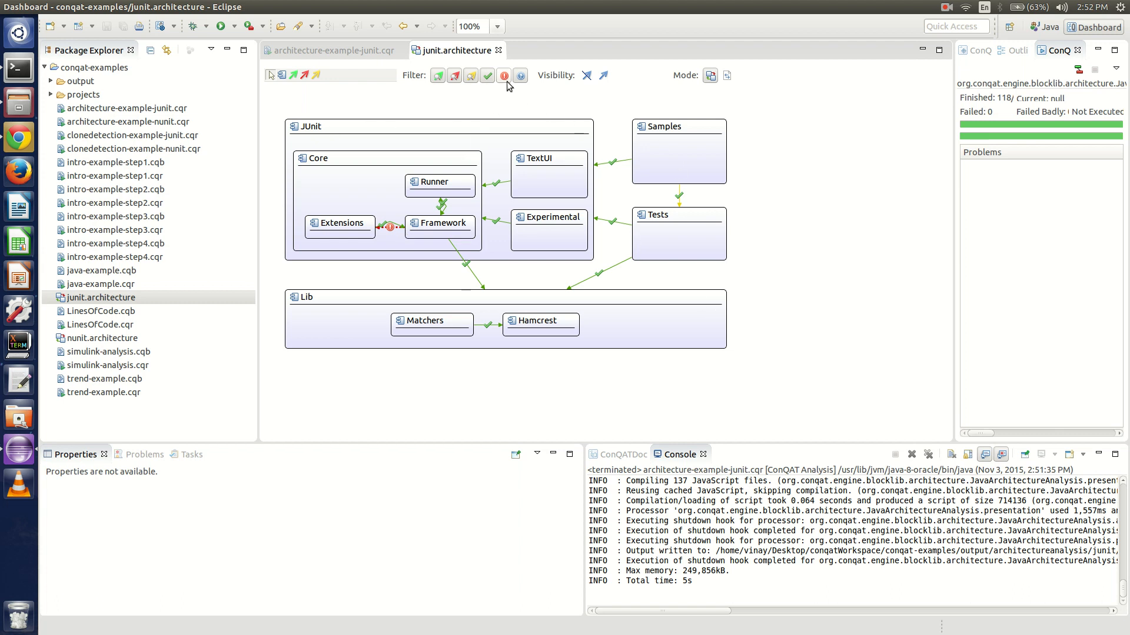
{"action": "left_click", "coordinate": [502, 75]}
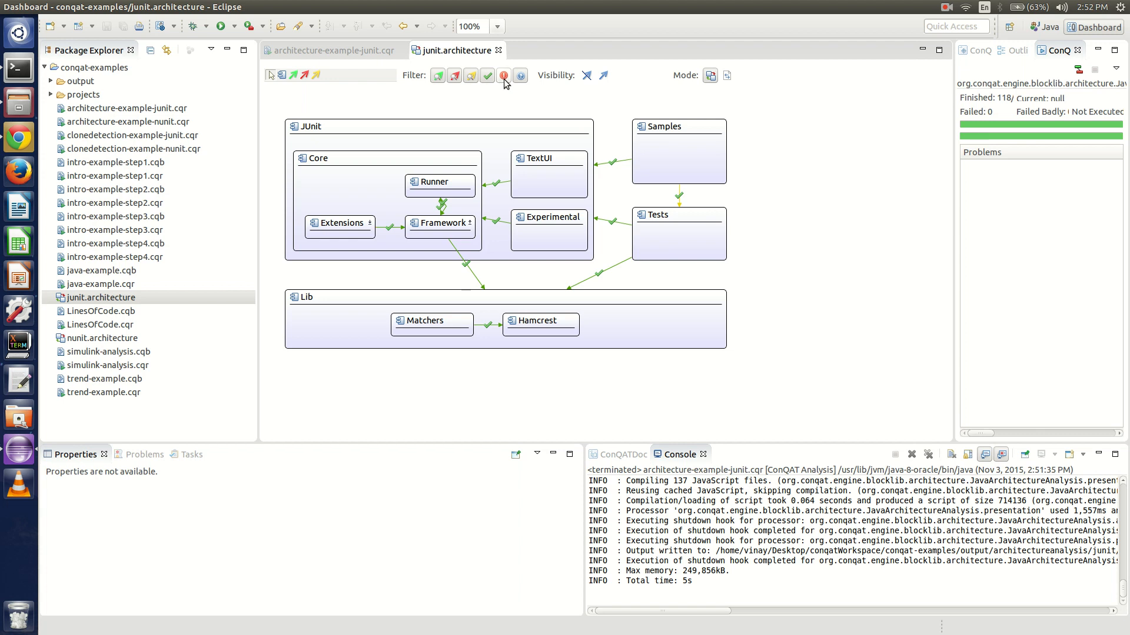
{"action": "left_click", "coordinate": [503, 75]}
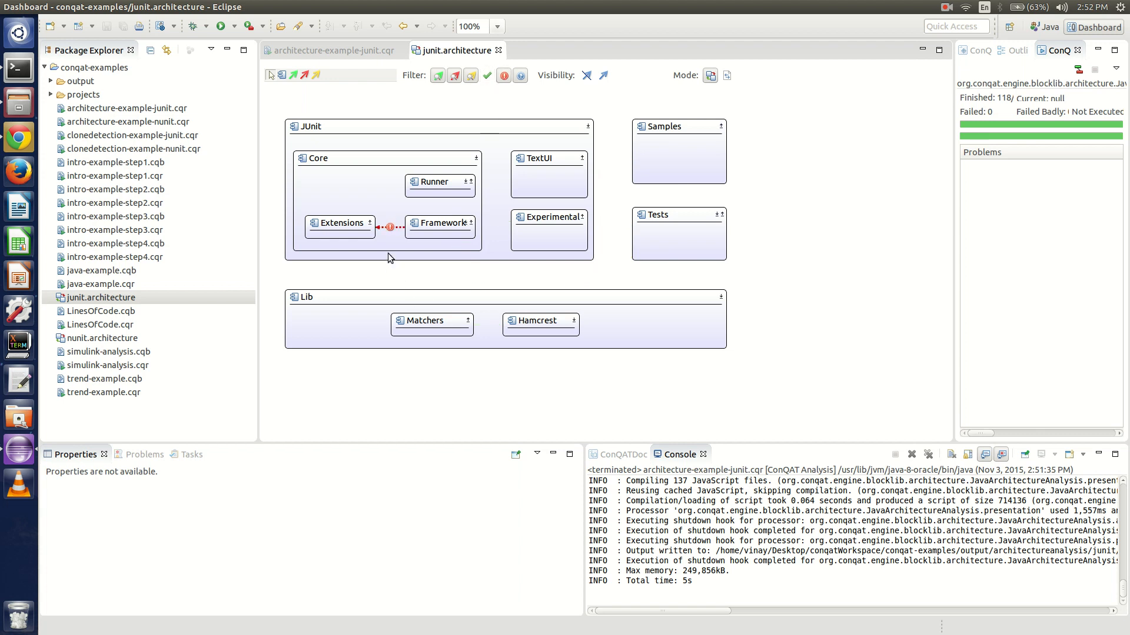
{"action": "left_click", "coordinate": [487, 76]}
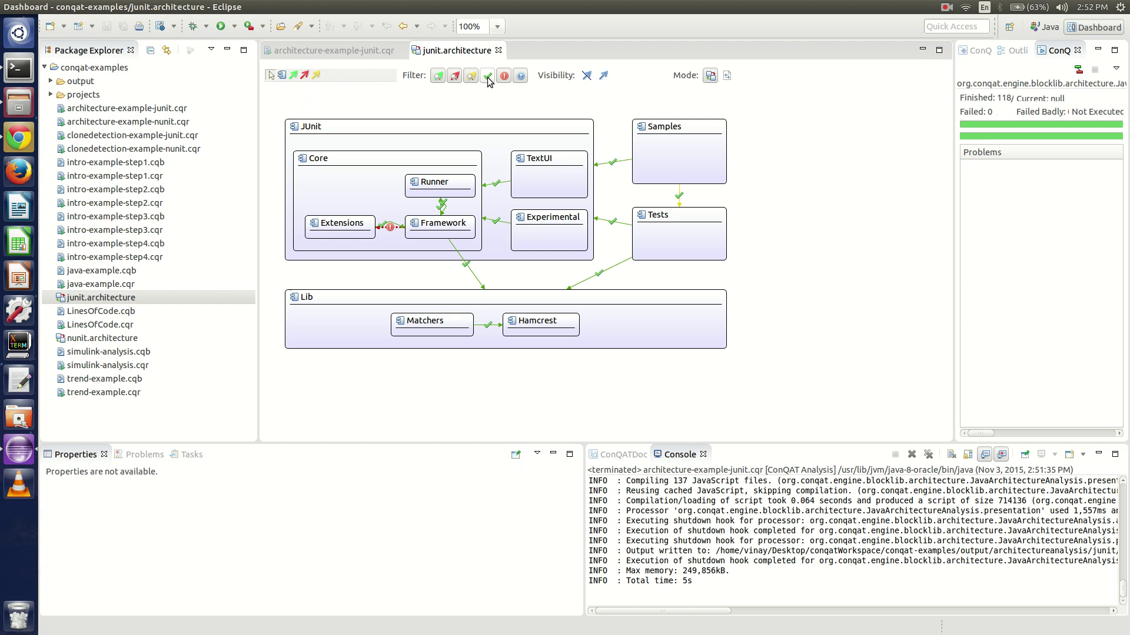
{"action": "left_click", "coordinate": [487, 76]}
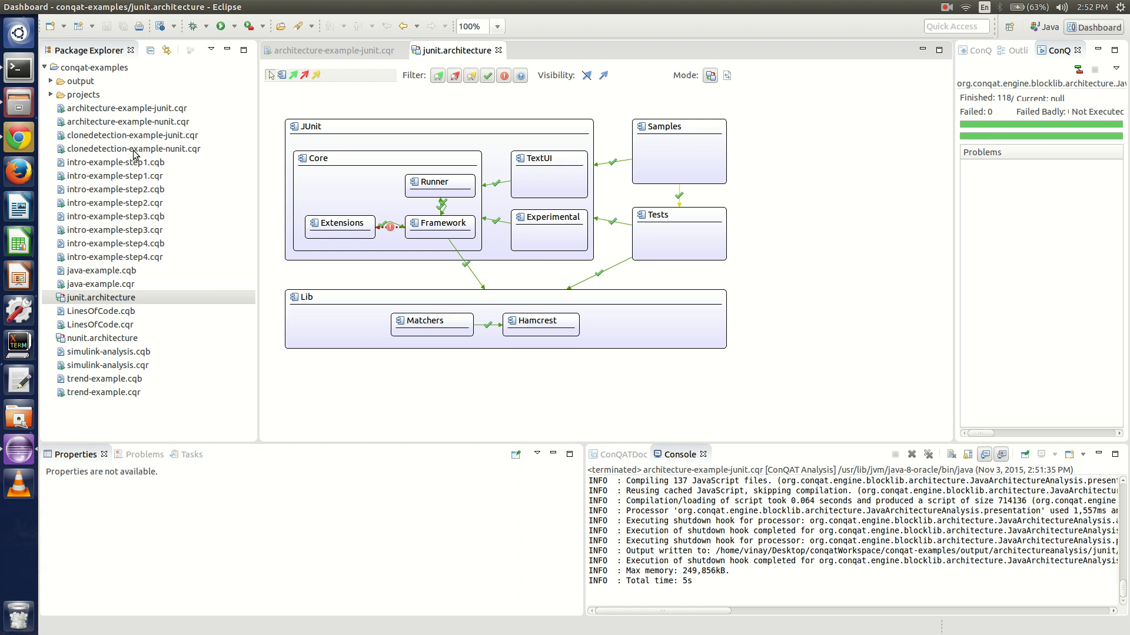
{"action": "mouse_move", "coordinate": [21, 108]}
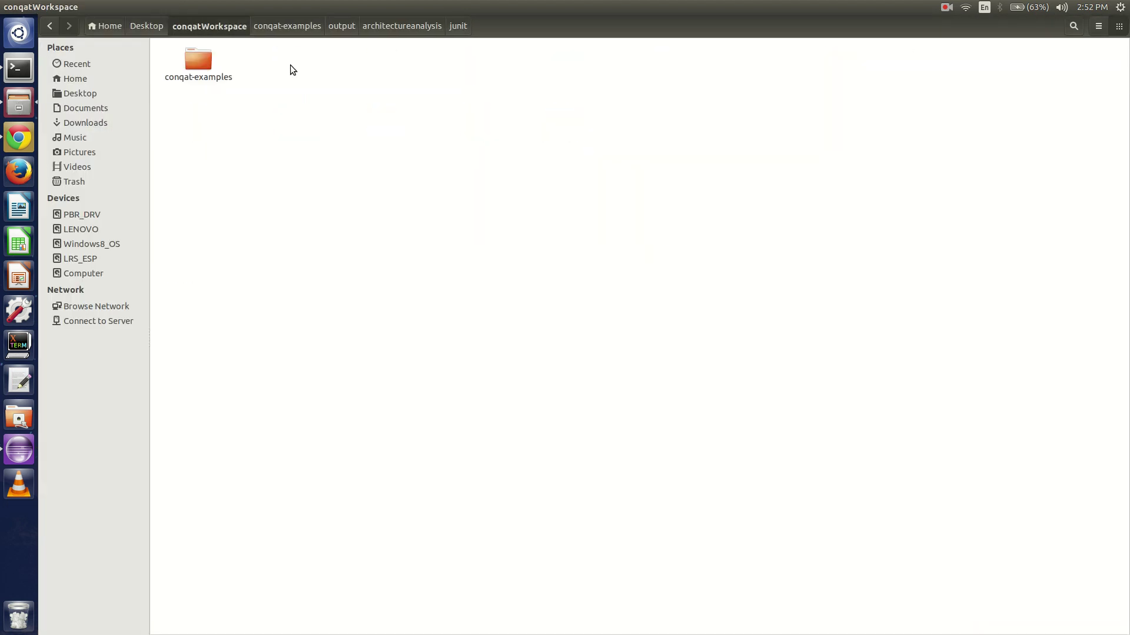
Browse into conqat-examples and open the junit results folder under output/architectureanalysis
{"action": "left_click", "coordinate": [342, 26]}
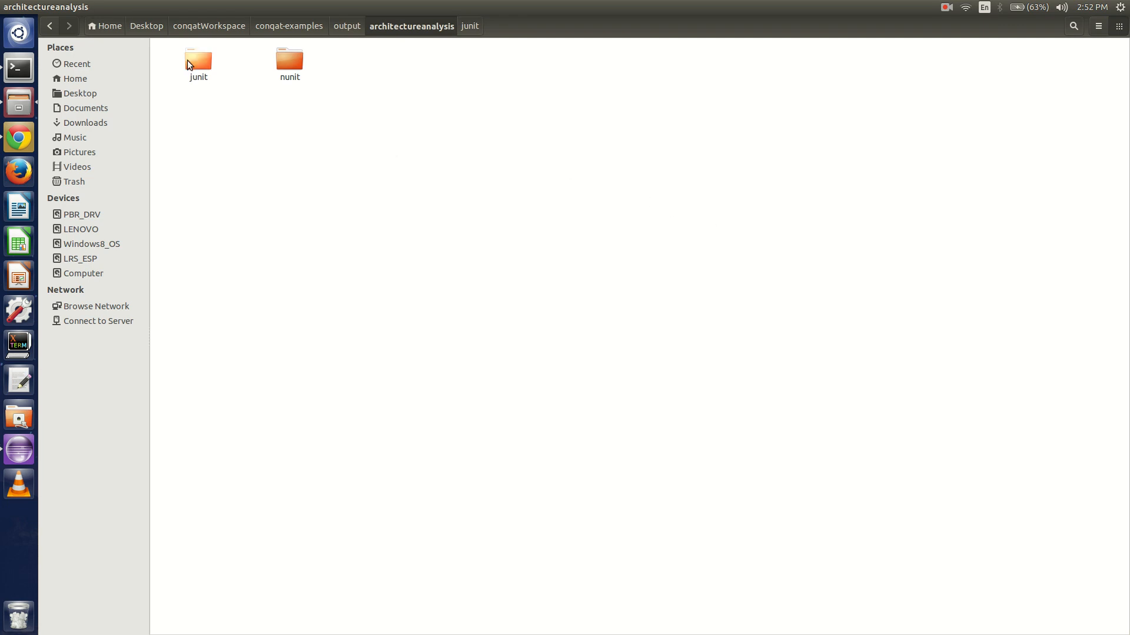
{"action": "double_click", "coordinate": [198, 59]}
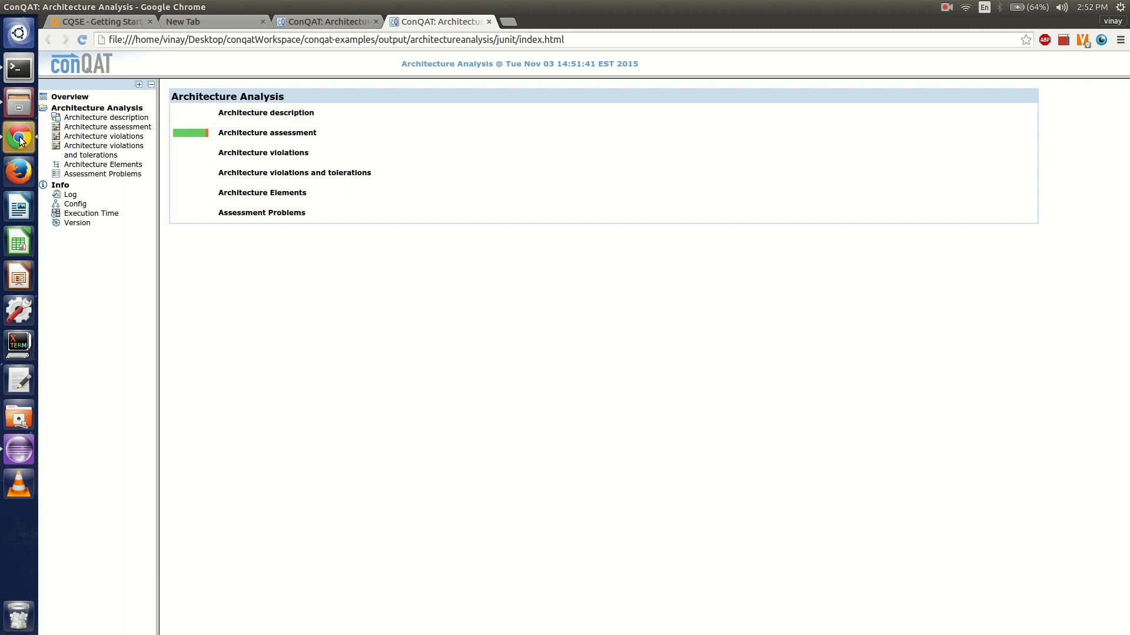
{"action": "mouse_move", "coordinate": [233, 90]}
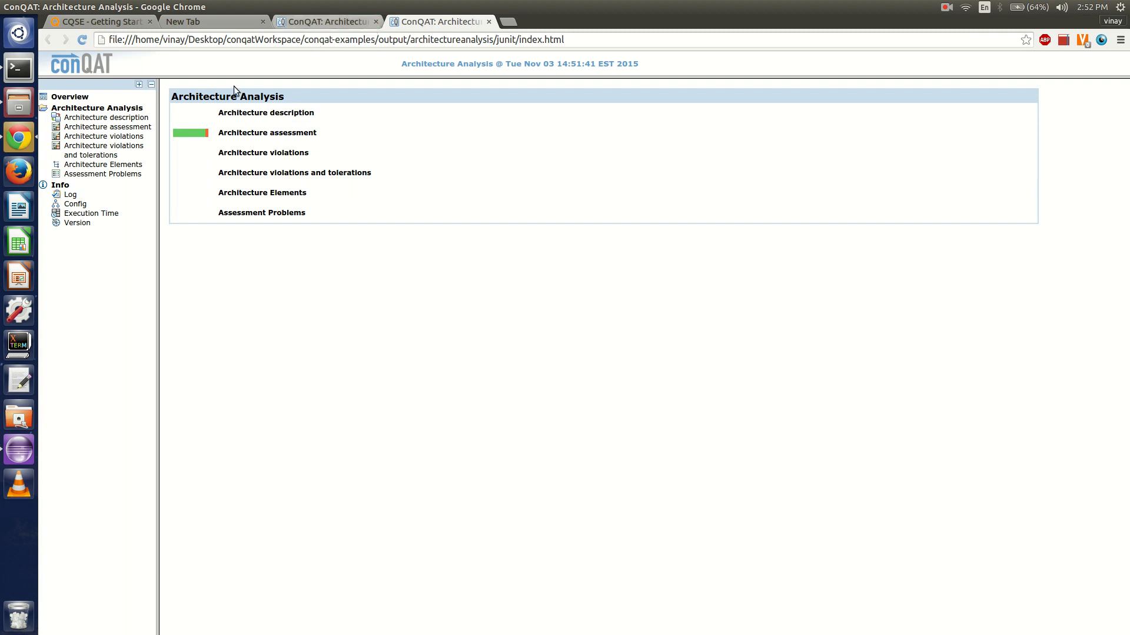
Navigate from the Architecture description diagram to the Architecture assessment page with its dependency table
{"action": "left_click", "coordinate": [265, 113]}
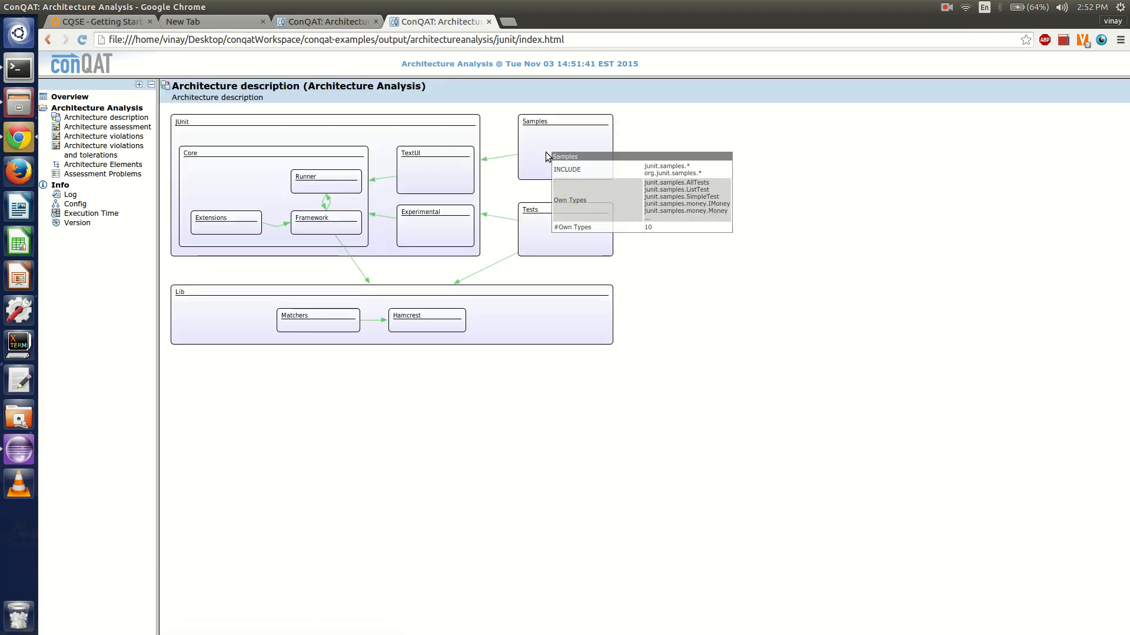
{"action": "left_click", "coordinate": [107, 127]}
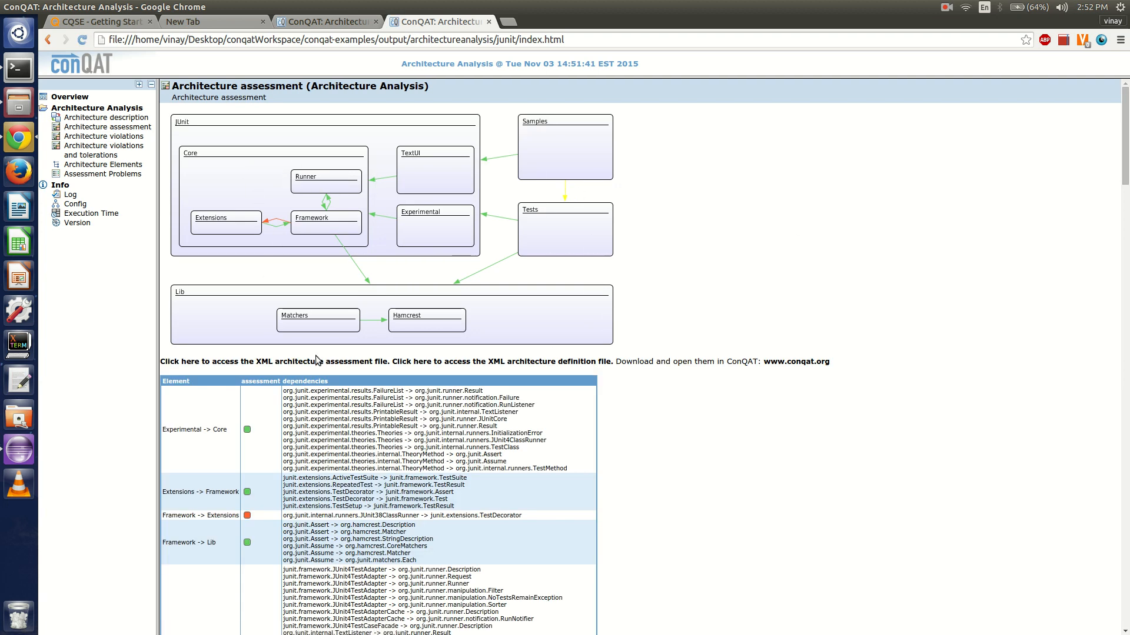
{"action": "mouse_move", "coordinate": [272, 222]}
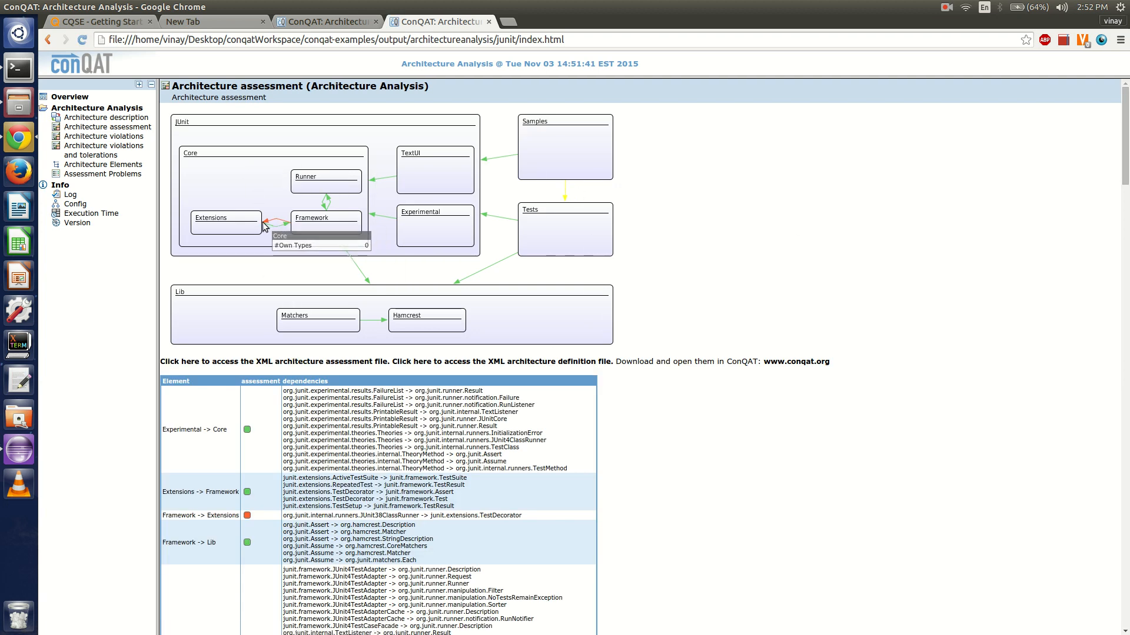
{"action": "mouse_move", "coordinate": [324, 265]}
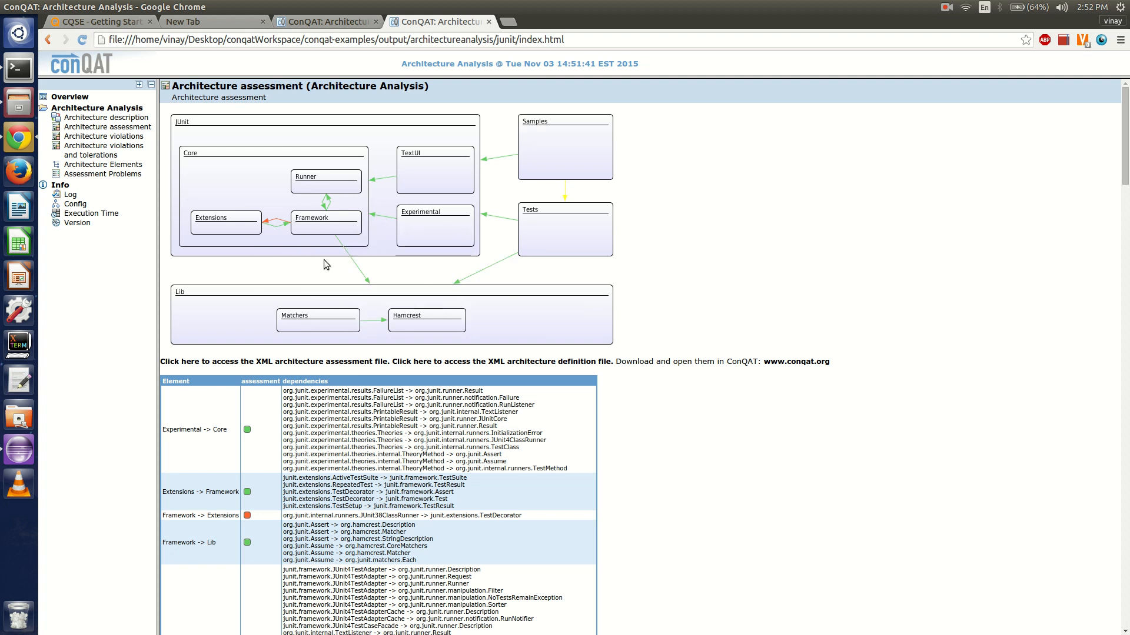
{"action": "mouse_move", "coordinate": [104, 136]}
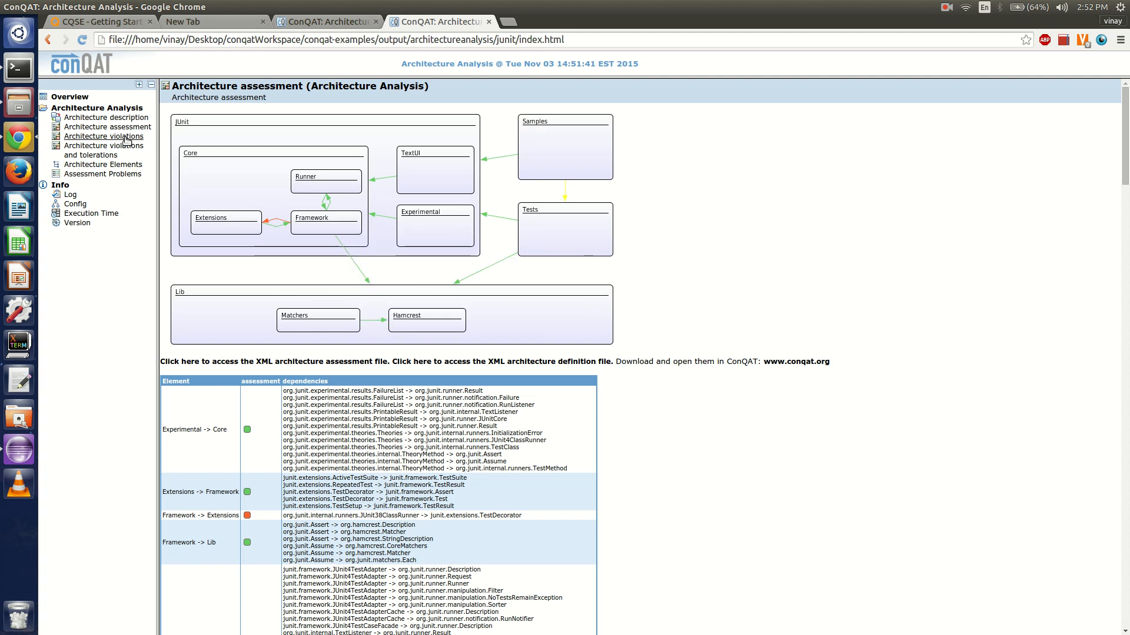
View the Architecture violations page, then the violations and tolerations page (Framework→Extensions, Samples→Tests)
{"action": "left_click", "coordinate": [105, 137]}
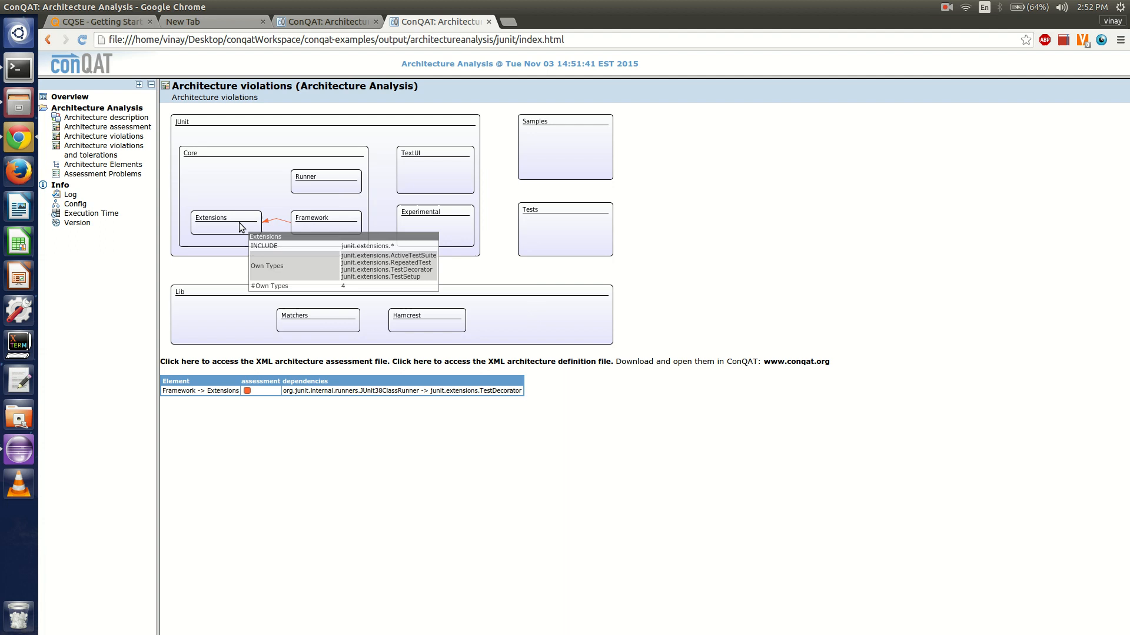
{"action": "left_click", "coordinate": [101, 149]}
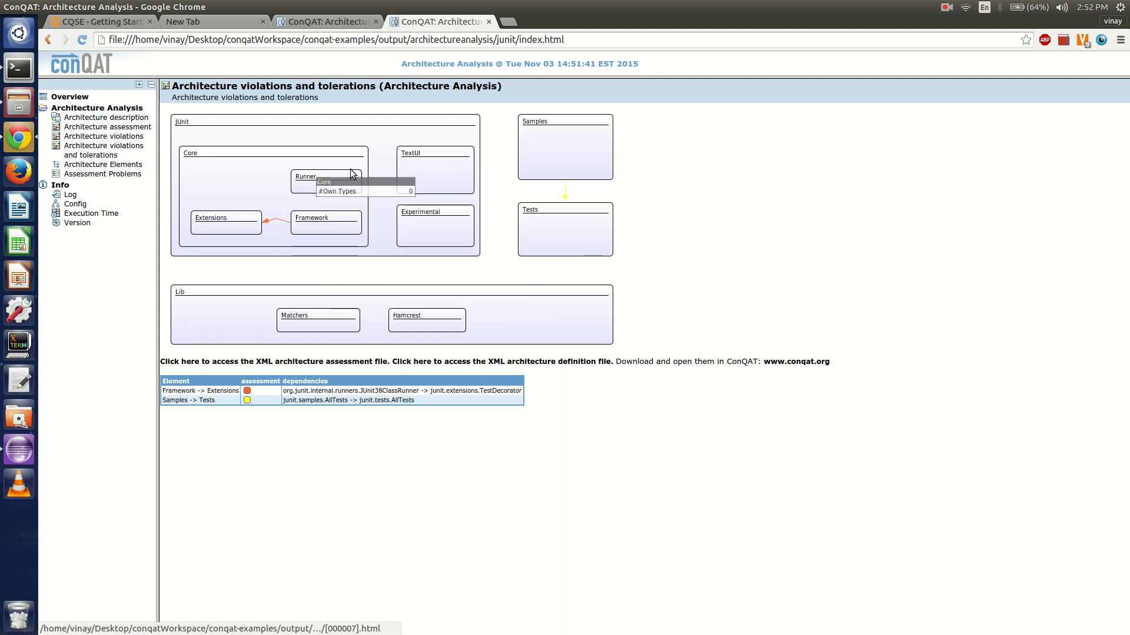
{"action": "mouse_move", "coordinate": [676, 213]}
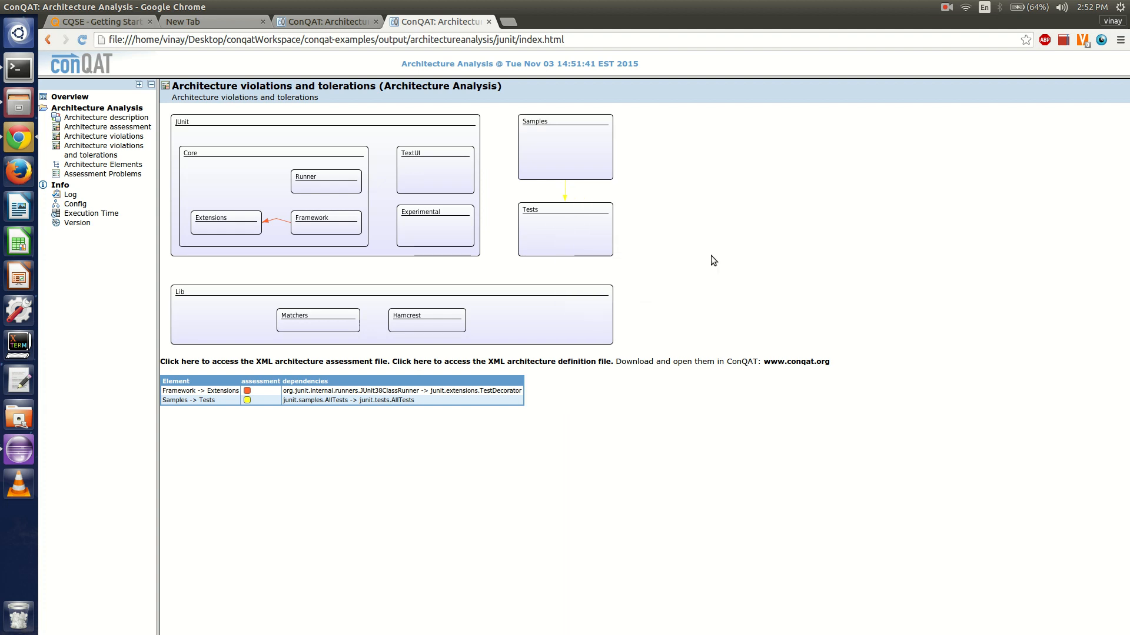
{"action": "mouse_move", "coordinate": [364, 141]}
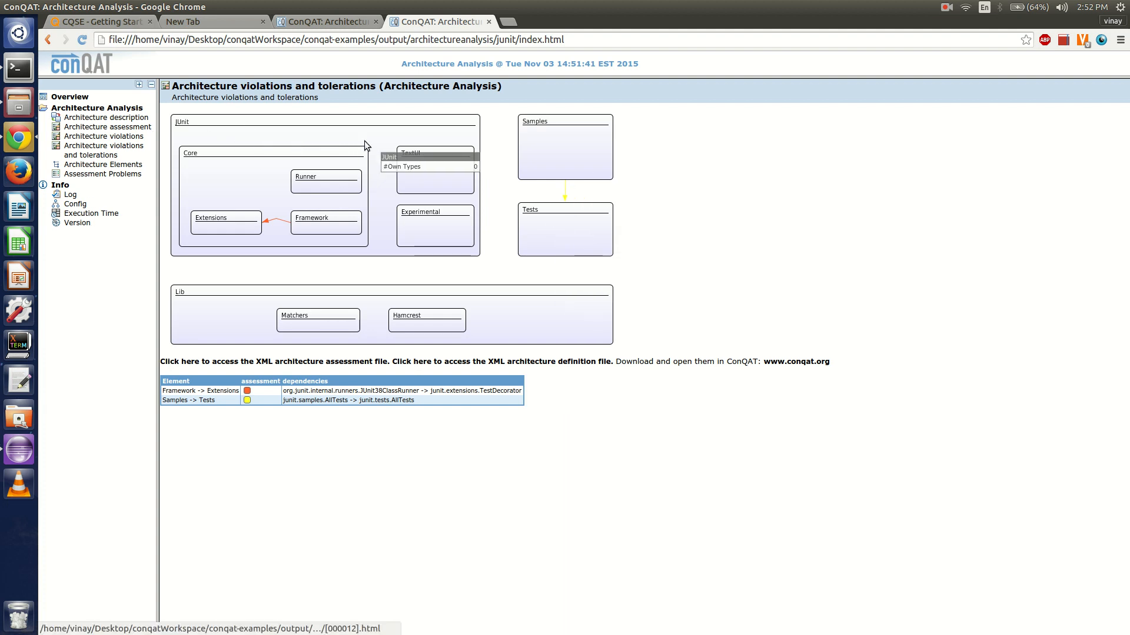
{"action": "mouse_move", "coordinate": [664, 431]}
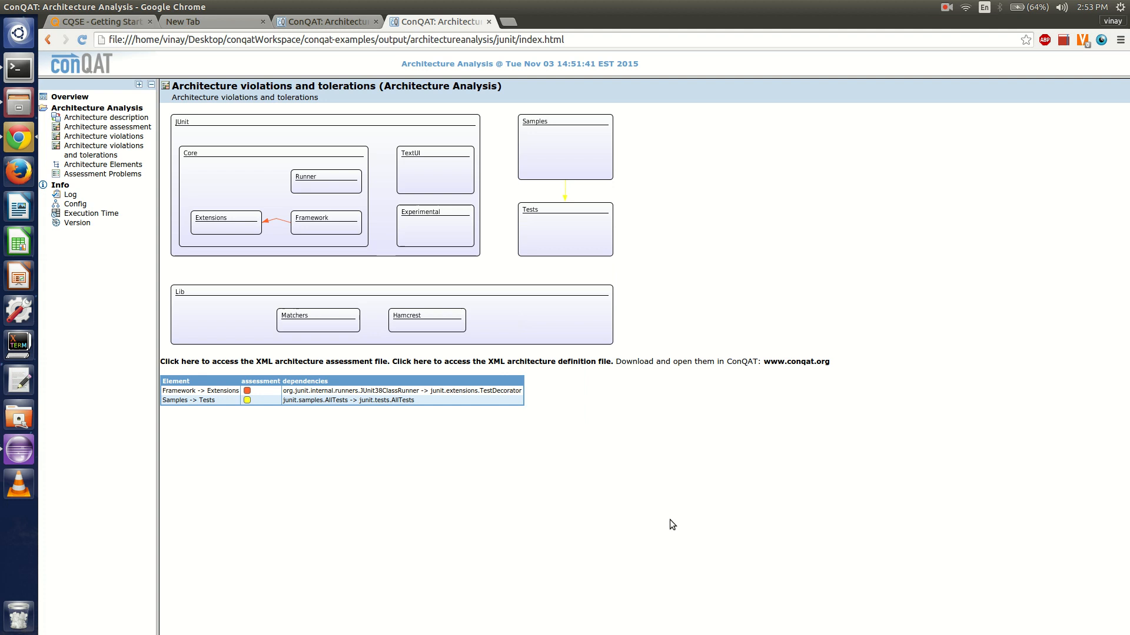
{"action": "mouse_move", "coordinate": [950, 27]}
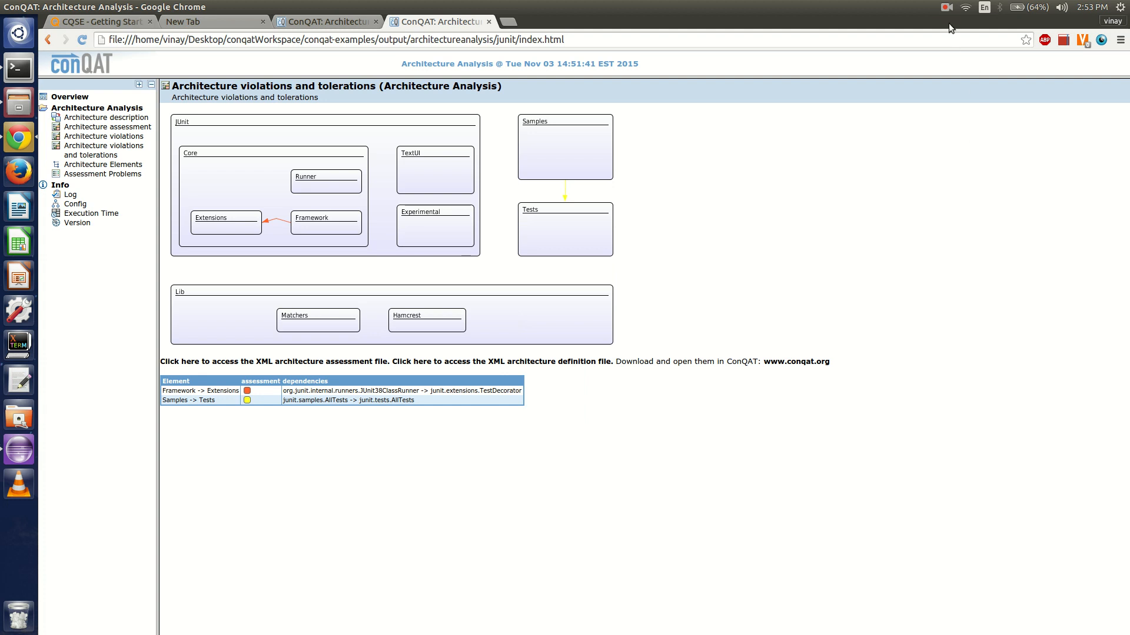